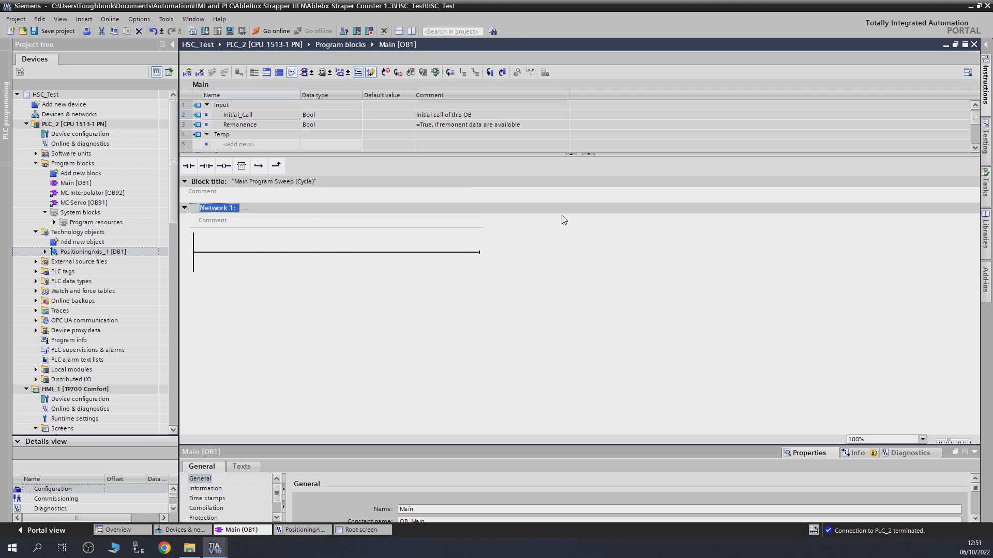
mouse_move(182, 231)
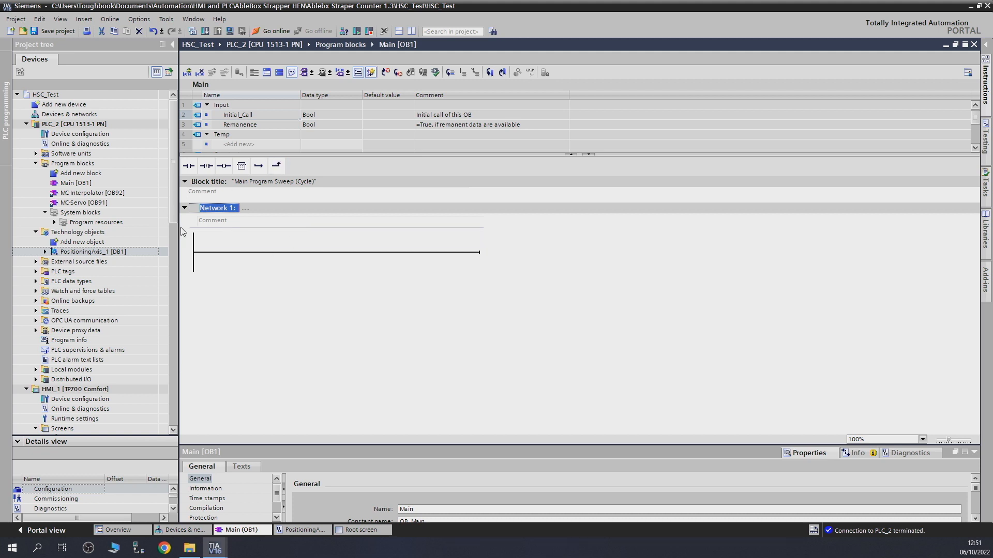
mouse_move(893, 164)
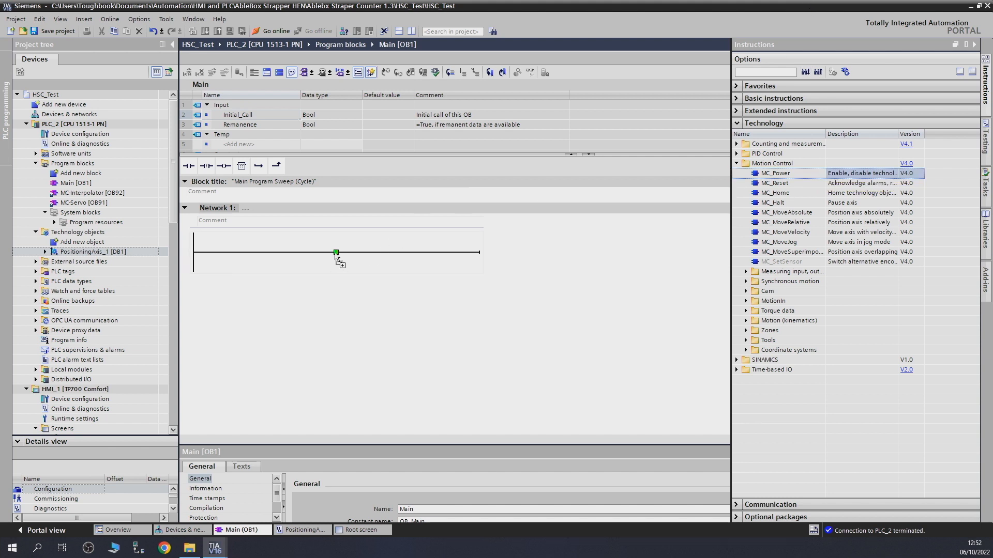
Place MC_Power in Network 1, accepting the auto-numbered instance data block.
left_click_drag(772, 173, 336, 252)
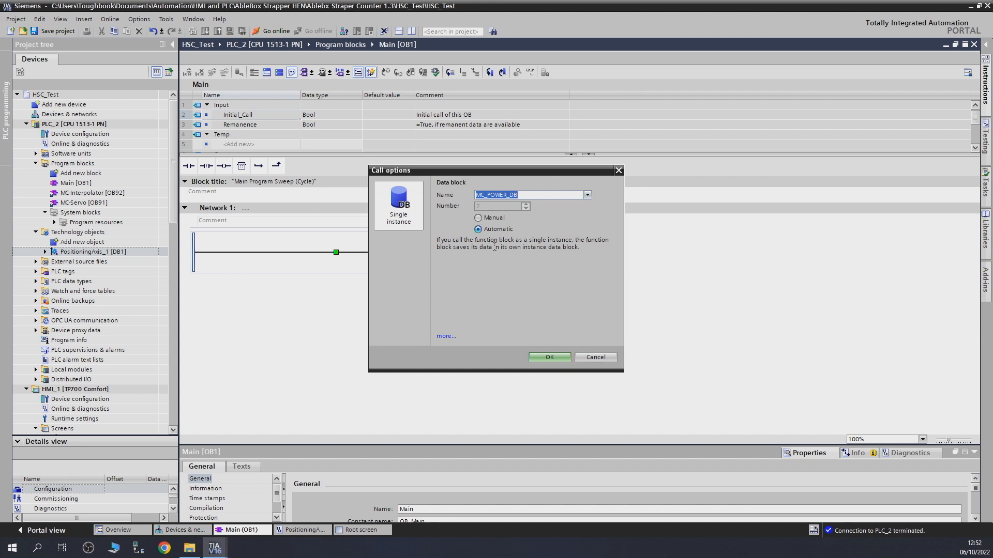
left_click(548, 357)
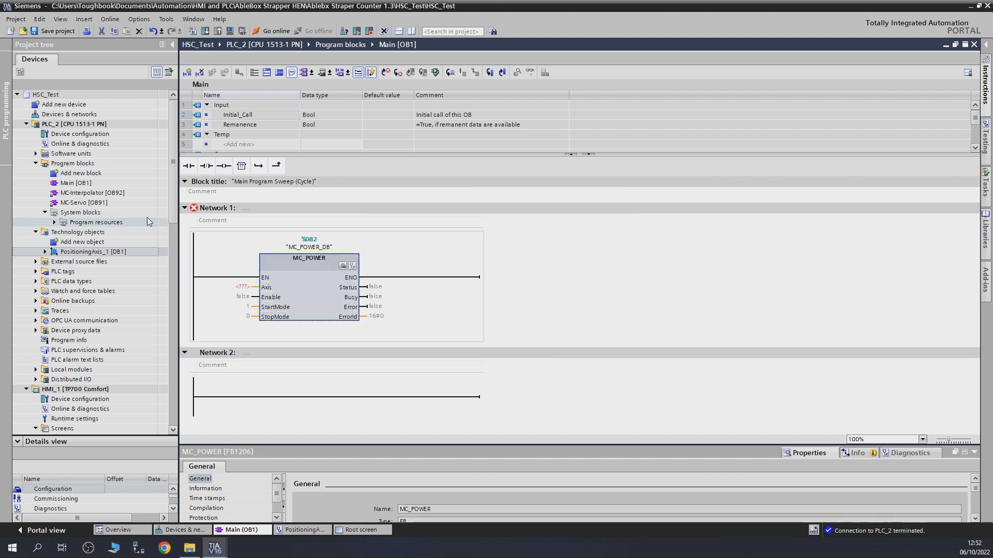
left_click(55, 222)
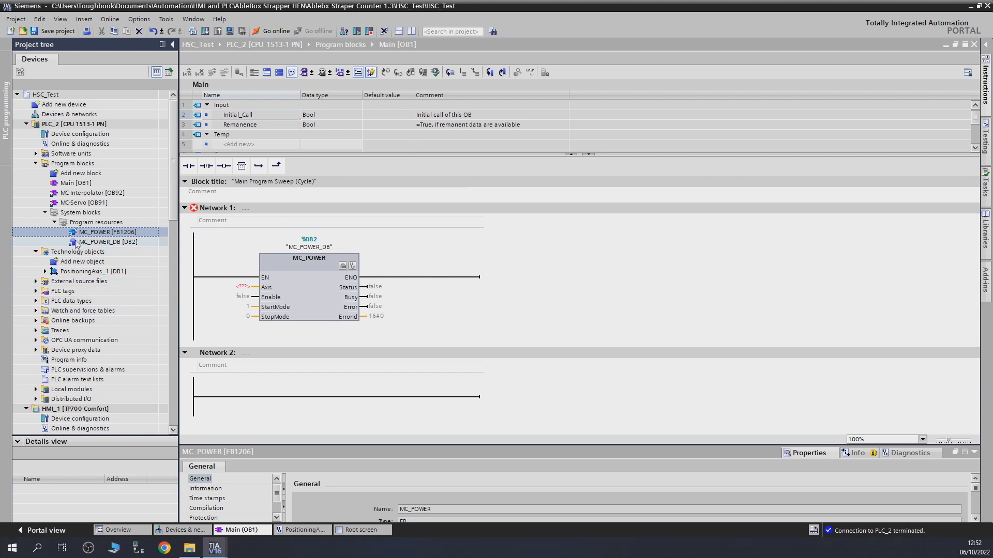
mouse_move(269, 213)
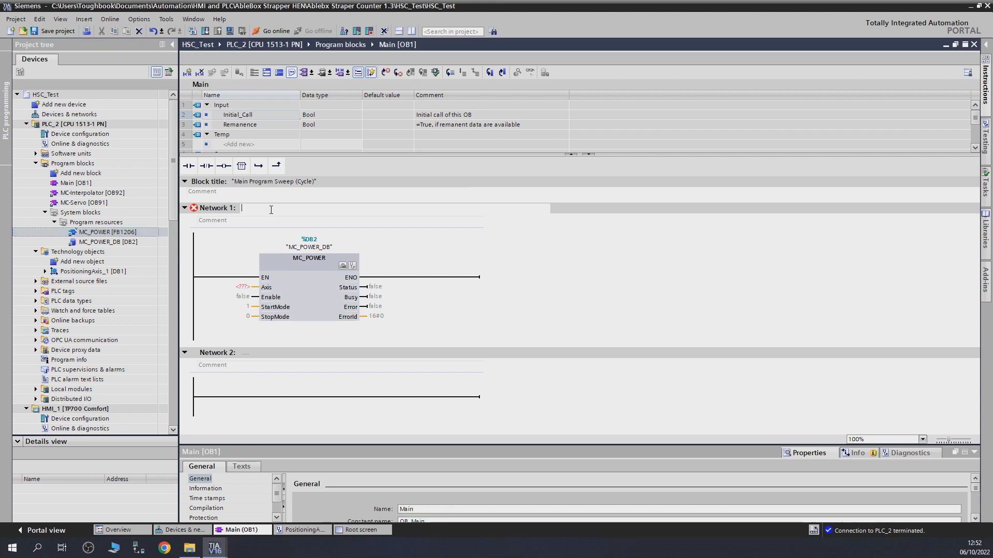
Title Network 1 'Power Axis 1'.
type("Power Axis 1")
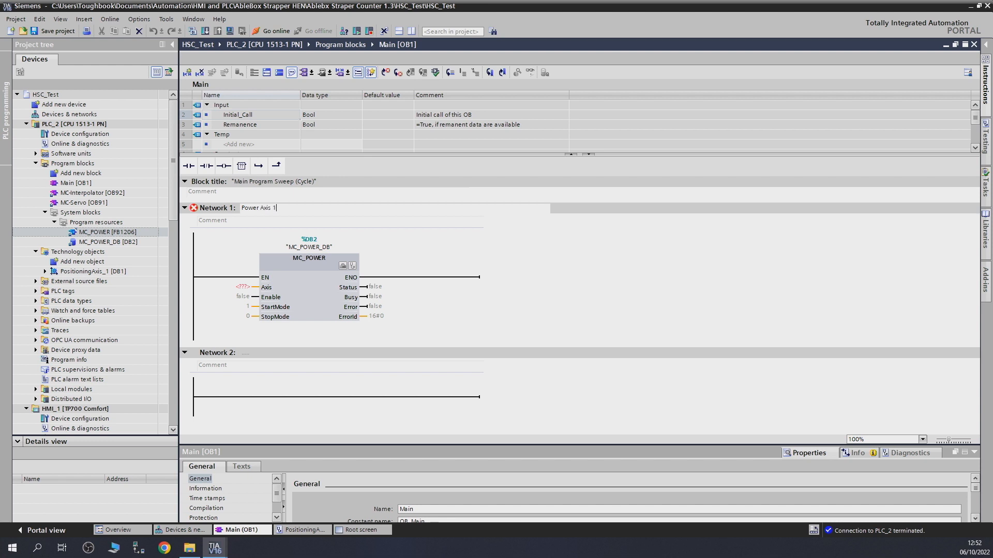
left_click(308, 287)
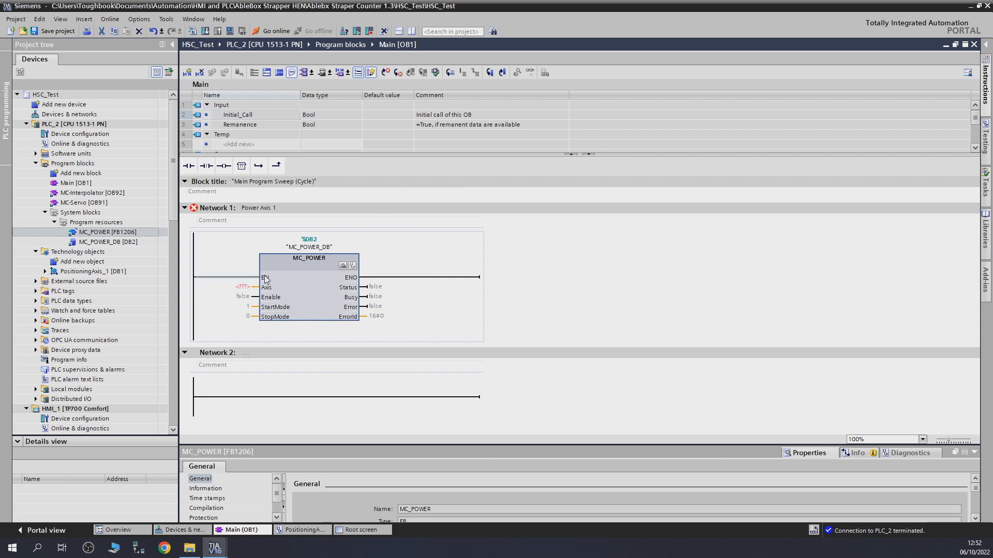
Bring up the MC_Power V4 help page and locate the StartMode parameter.
left_click(242, 287)
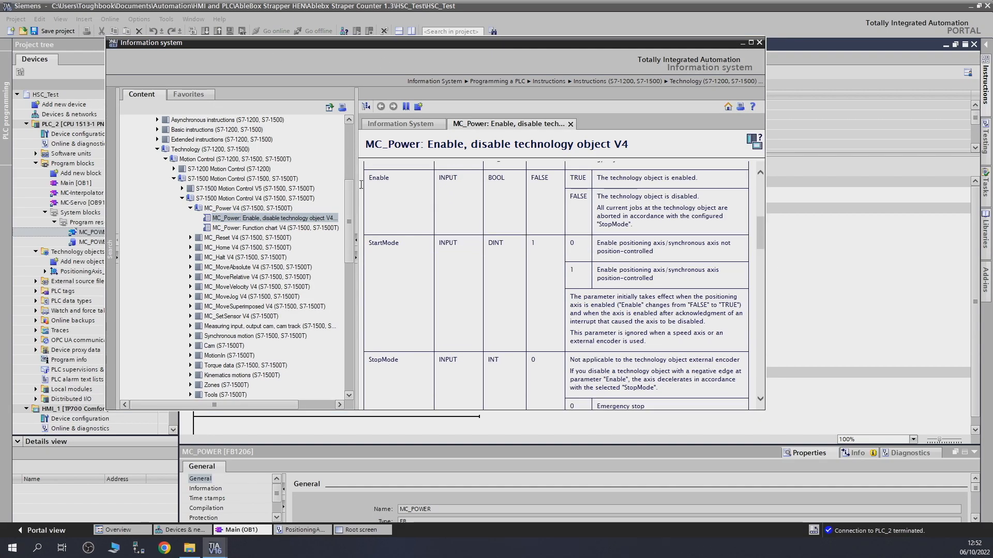
double_click(388, 243)
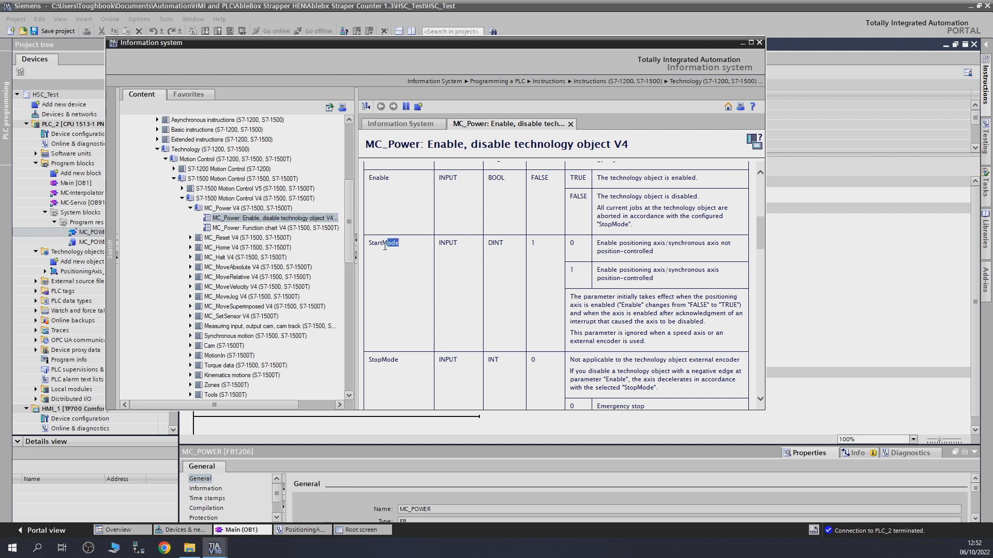
mouse_move(684, 228)
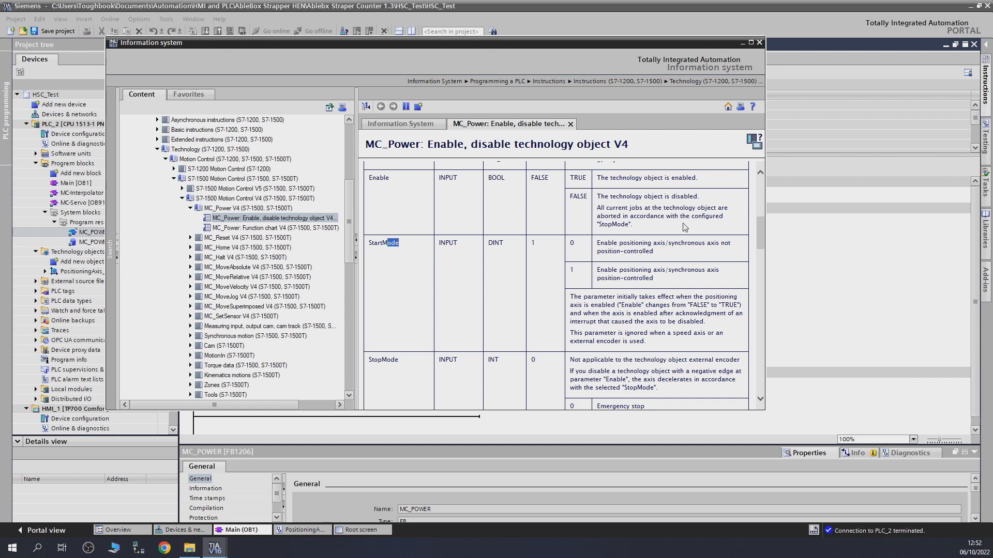
mouse_move(629, 229)
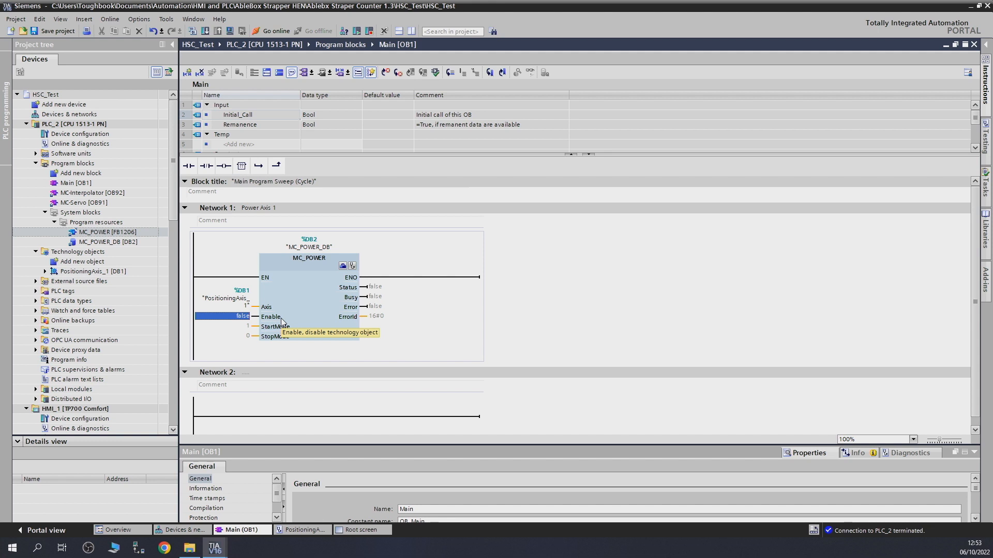
mouse_move(204, 355)
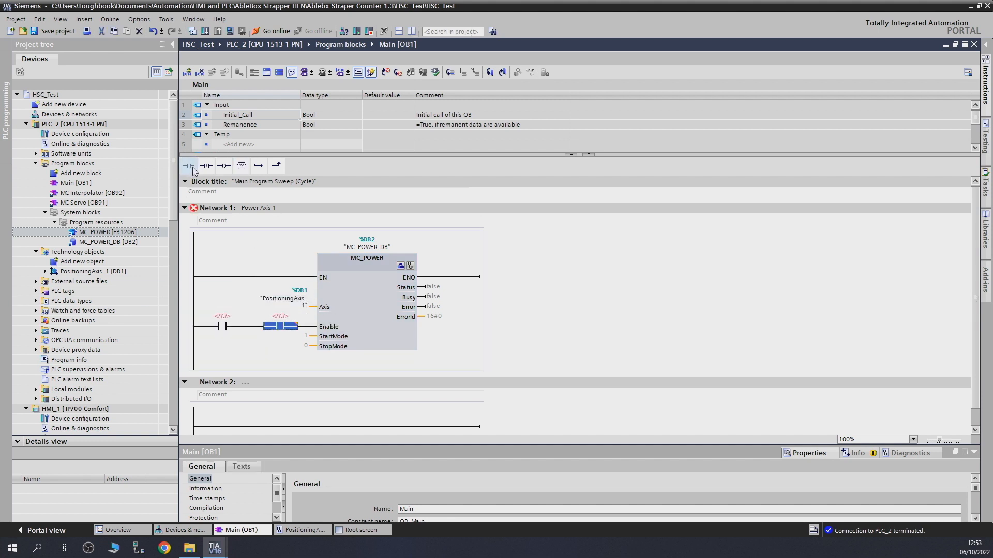
Try extra contacts on Enable, remove them, and show the MC_POWER_DB parameters.
left_click(208, 165)
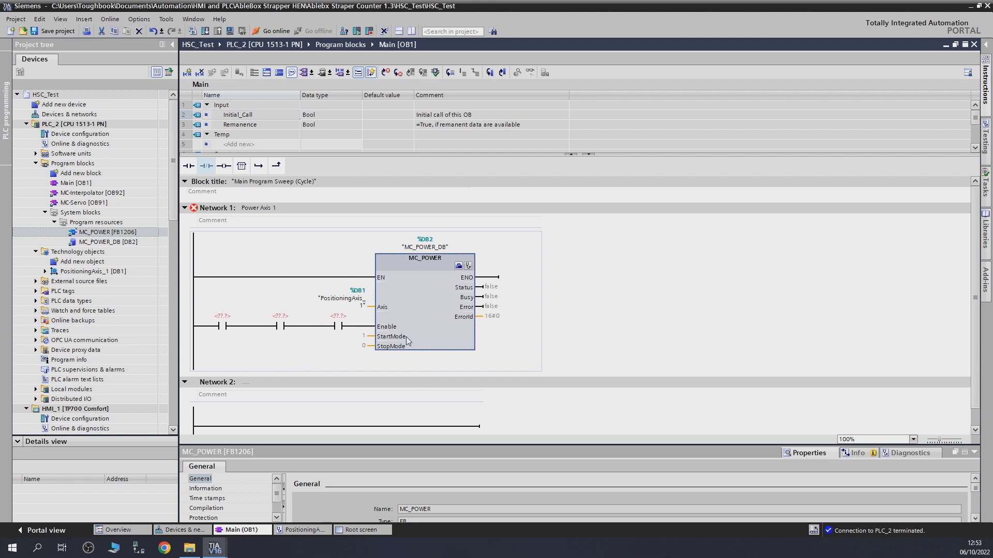
left_click(337, 326)
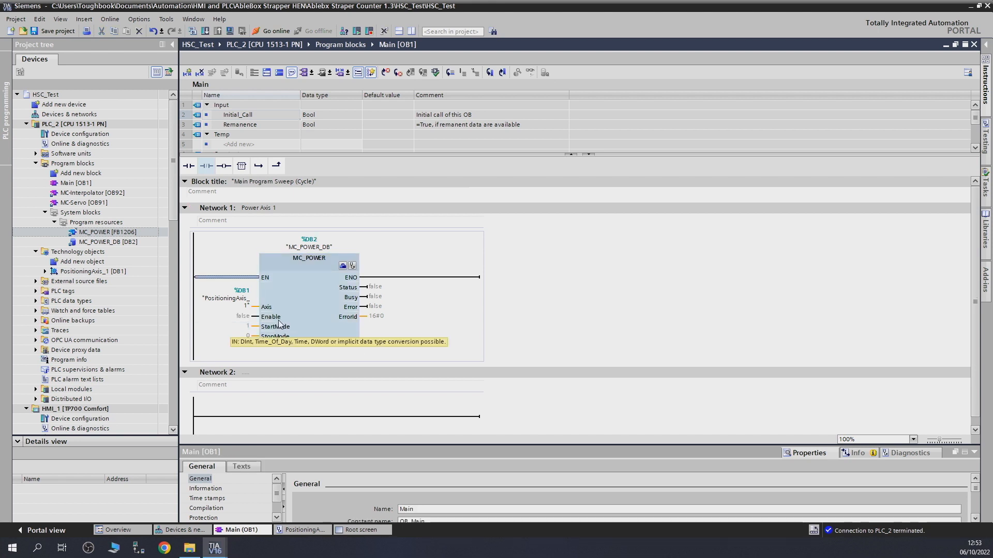
left_click(308, 257)
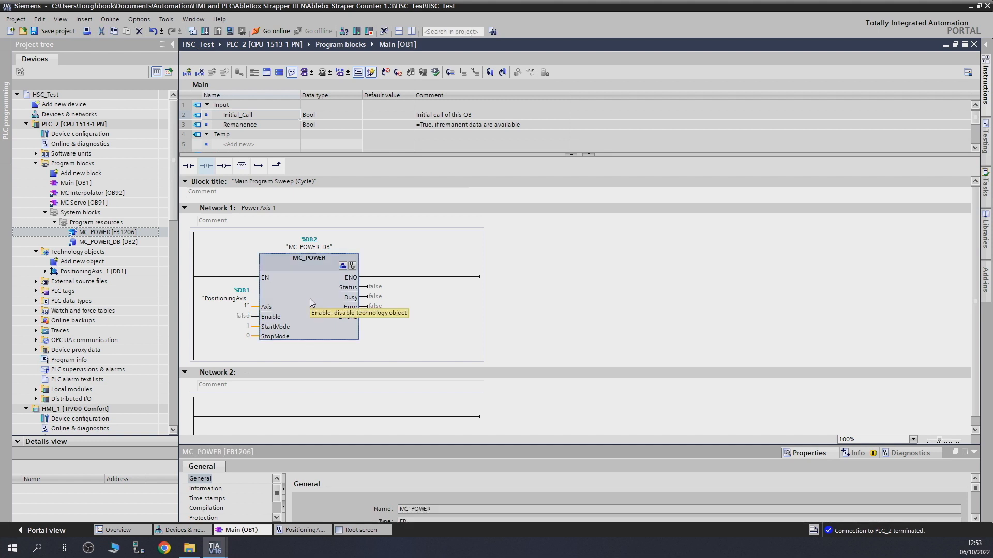
left_click(109, 242)
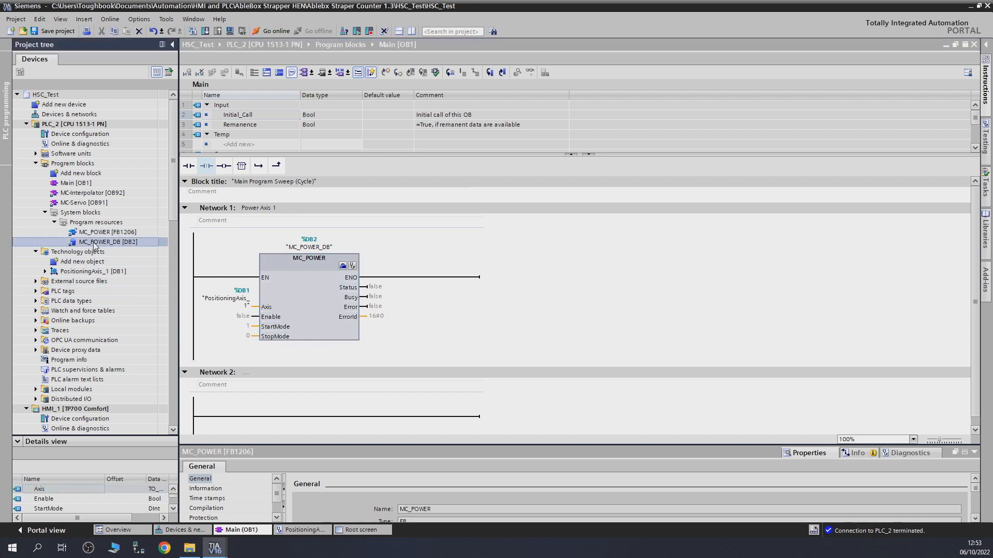
double_click(110, 242)
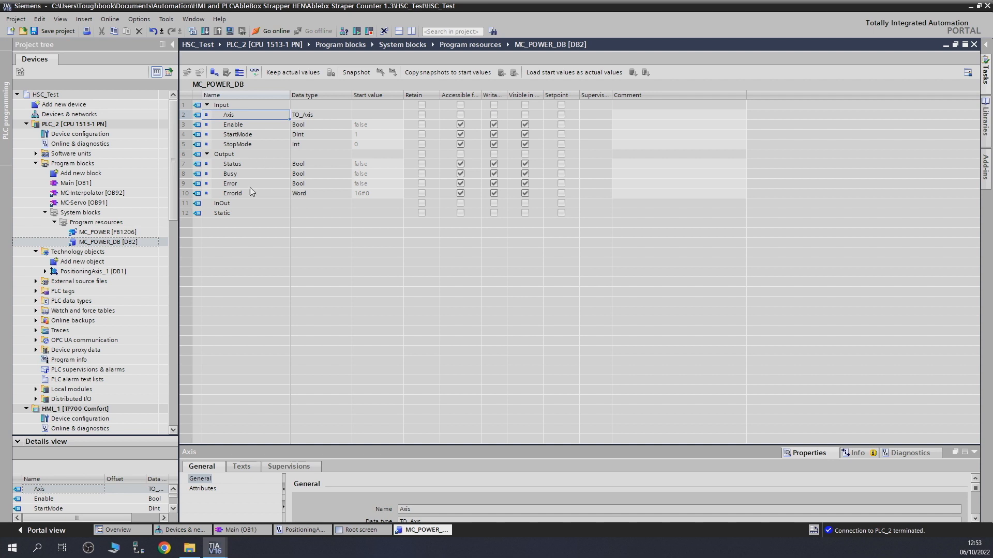
mouse_move(266, 163)
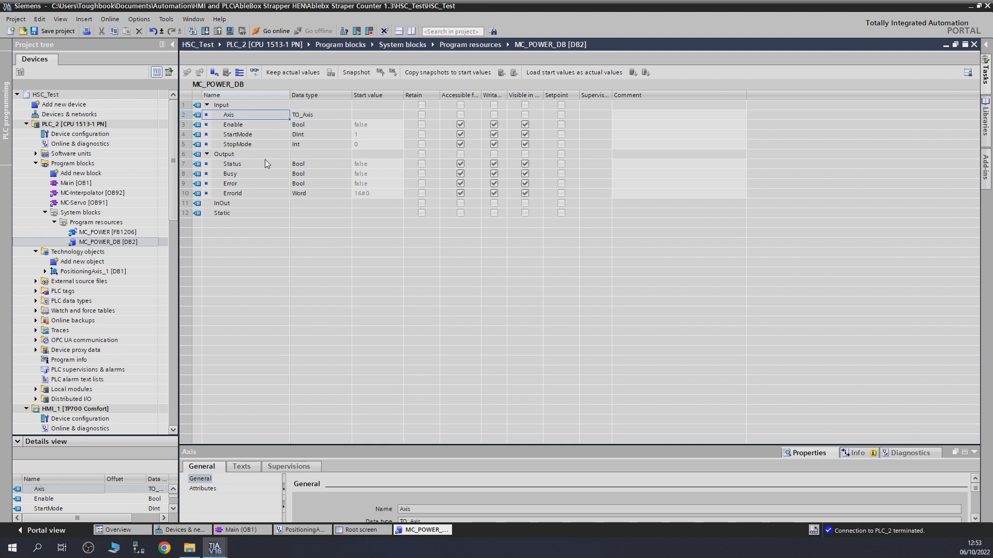
mouse_move(275, 148)
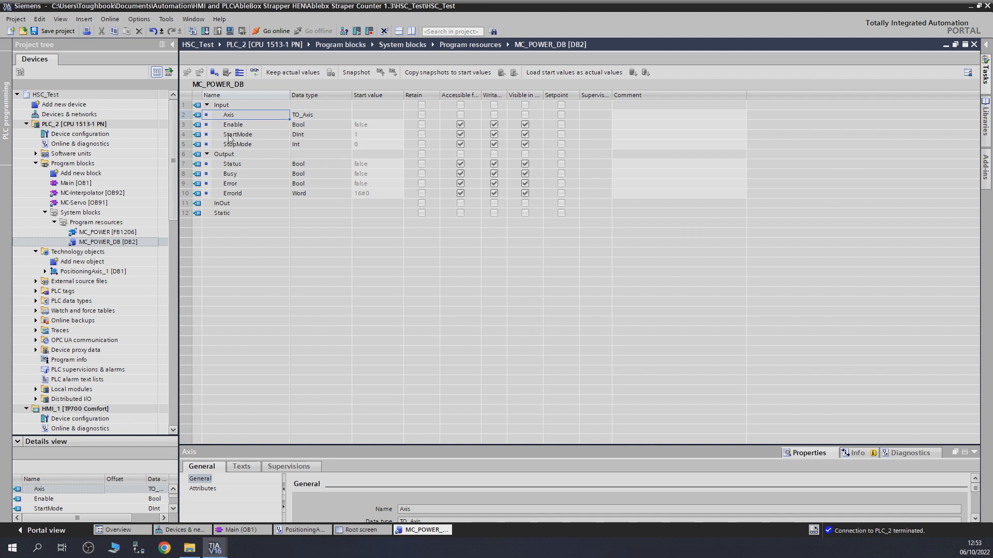
mouse_move(291, 163)
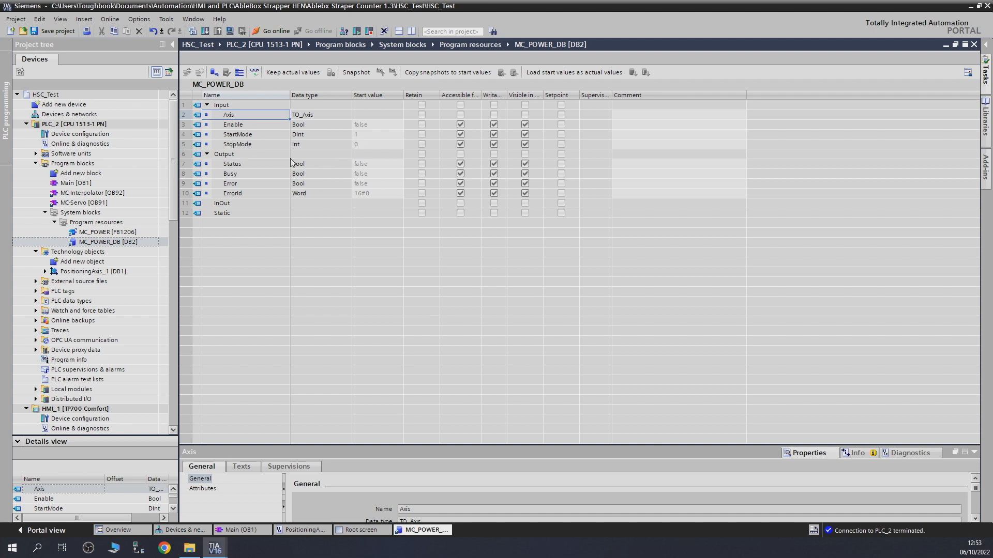
left_click(232, 124)
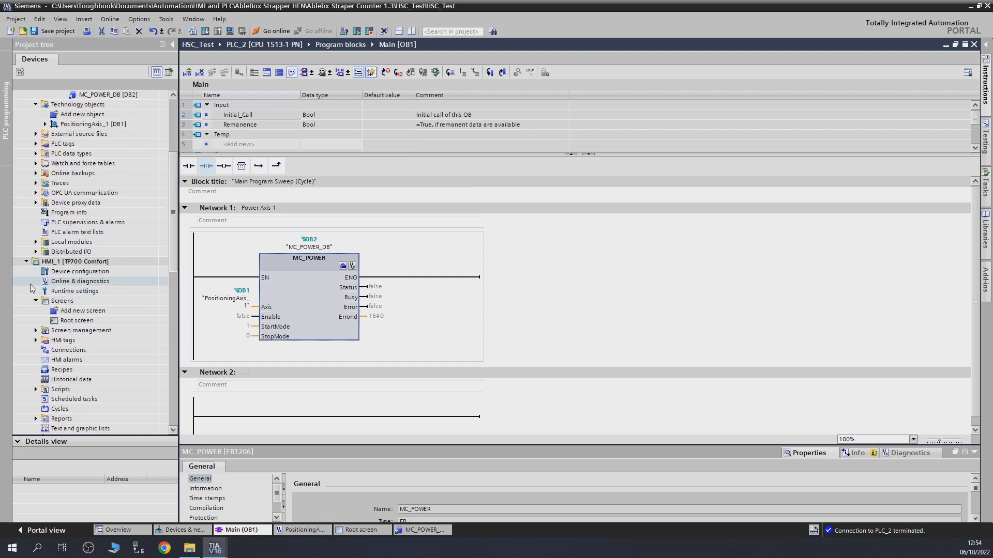
Open the HMI_1 root screen.
left_click(77, 321)
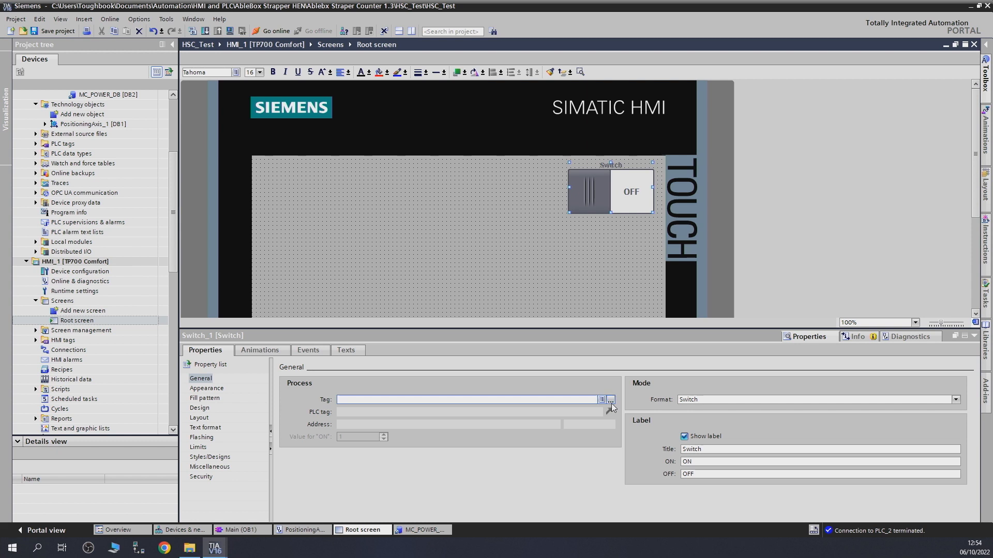
Bind the switch's process tag to MC_POWER_DB.Enable via the tag browser.
left_click(610, 399)
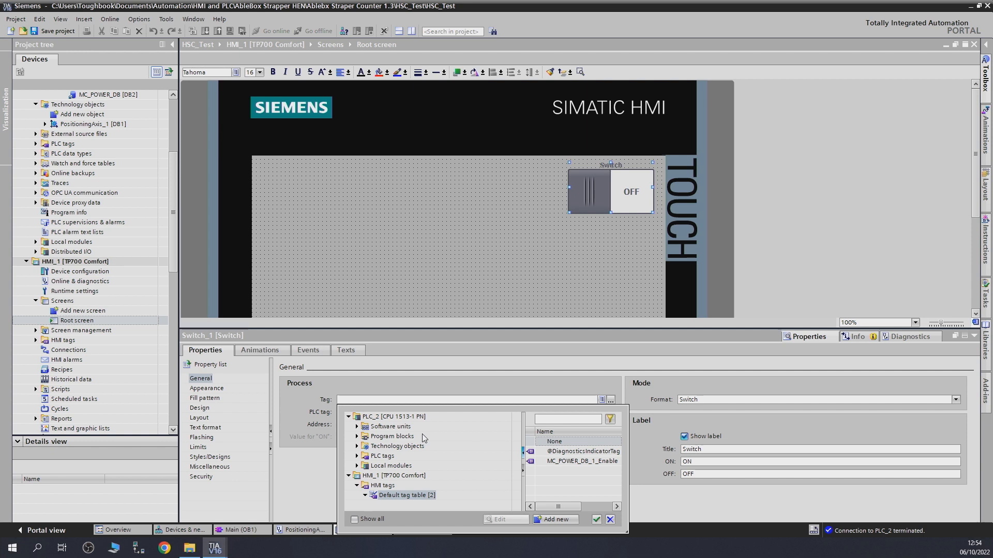
mouse_move(390, 429)
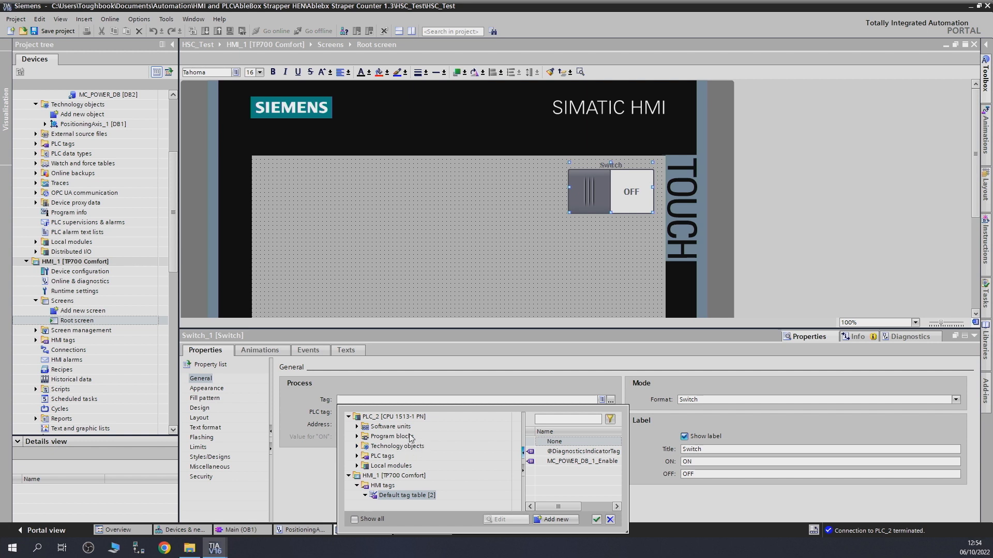
mouse_move(395, 452)
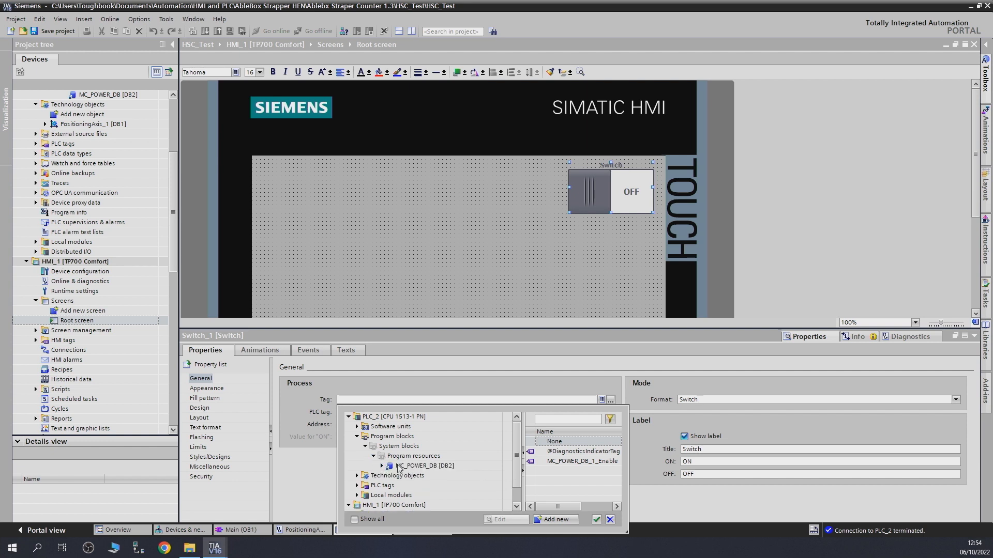
mouse_move(441, 474)
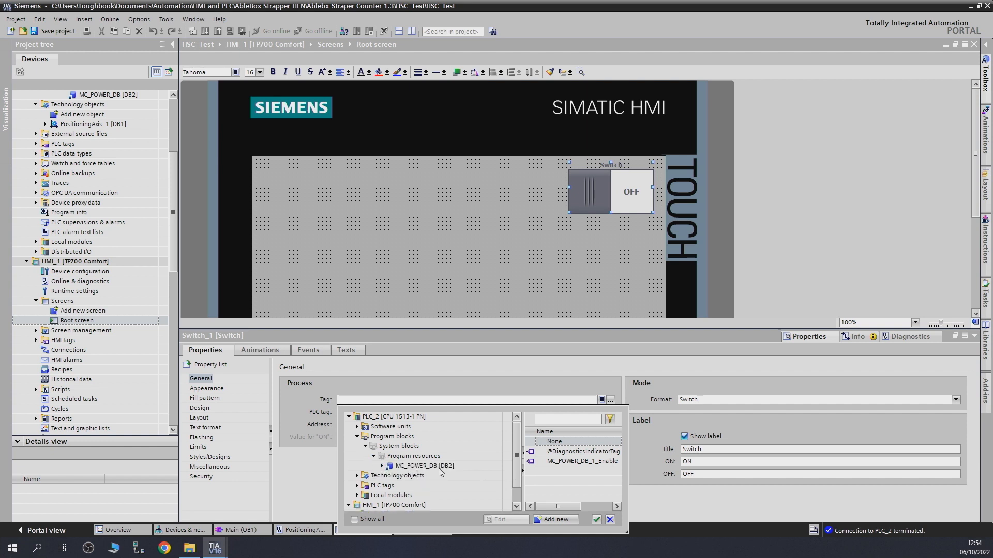
left_click(424, 465)
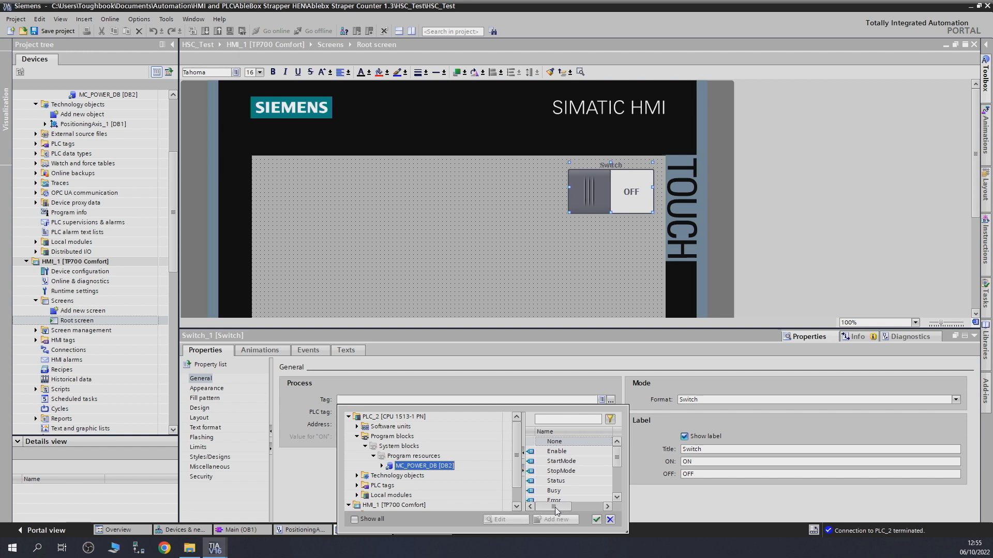
mouse_move(578, 452)
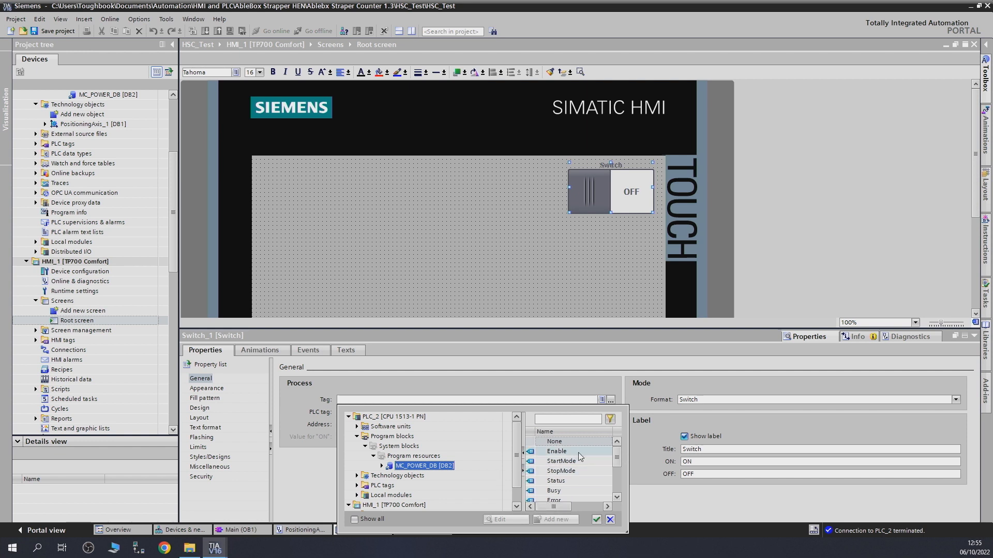
left_click(556, 451)
type("Drive Enable")
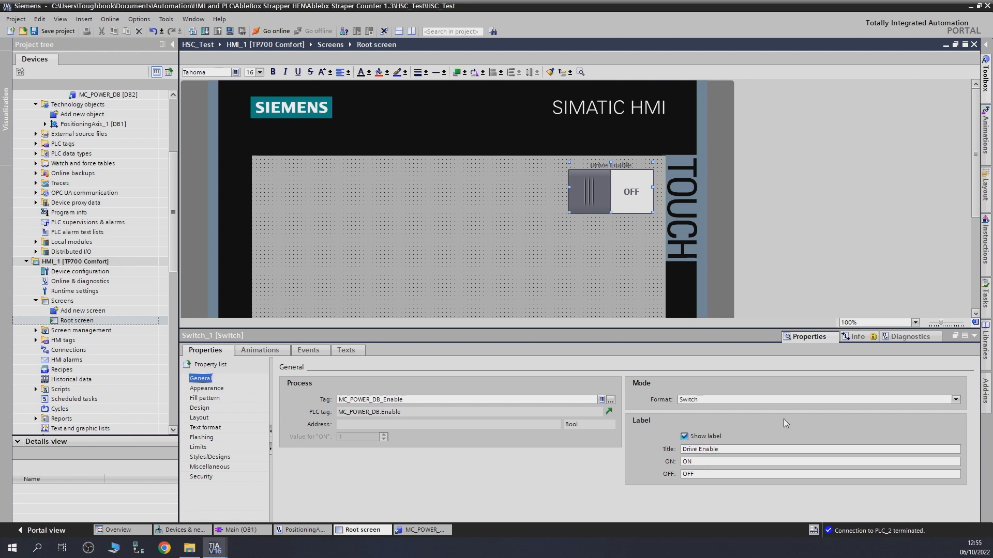
mouse_move(775, 420)
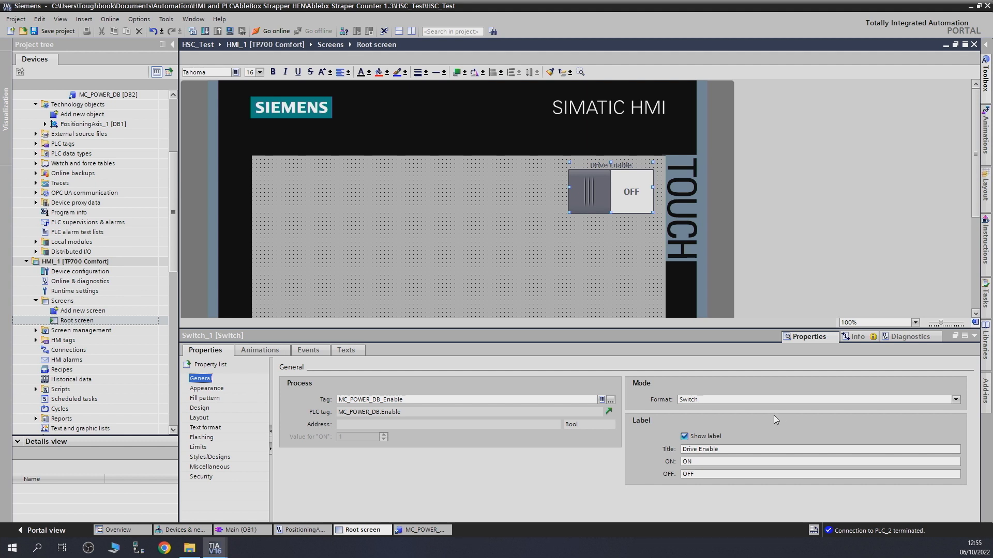
mouse_move(649, 329)
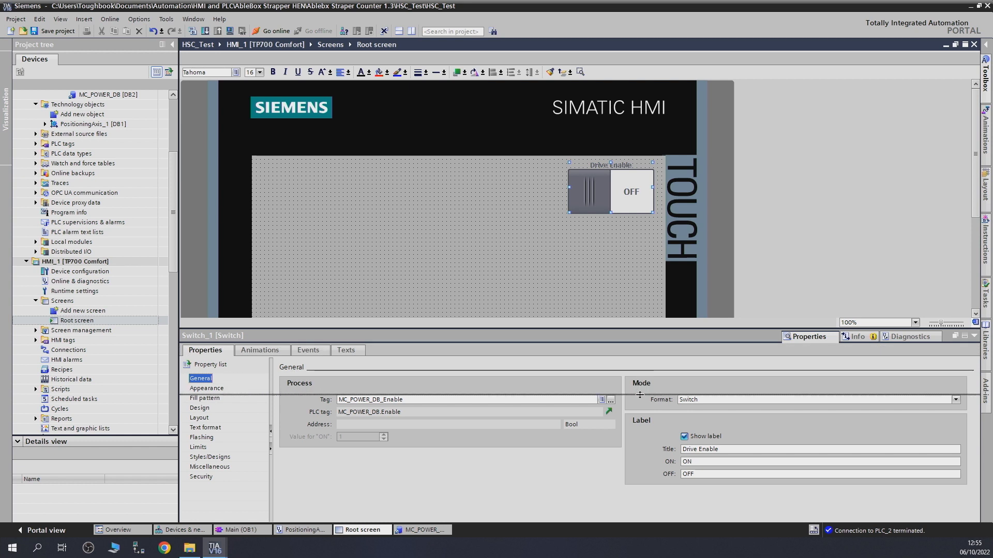
Back in Main [OB1], title Network 2 'Drive Reset Axis 1'.
left_click(241, 529)
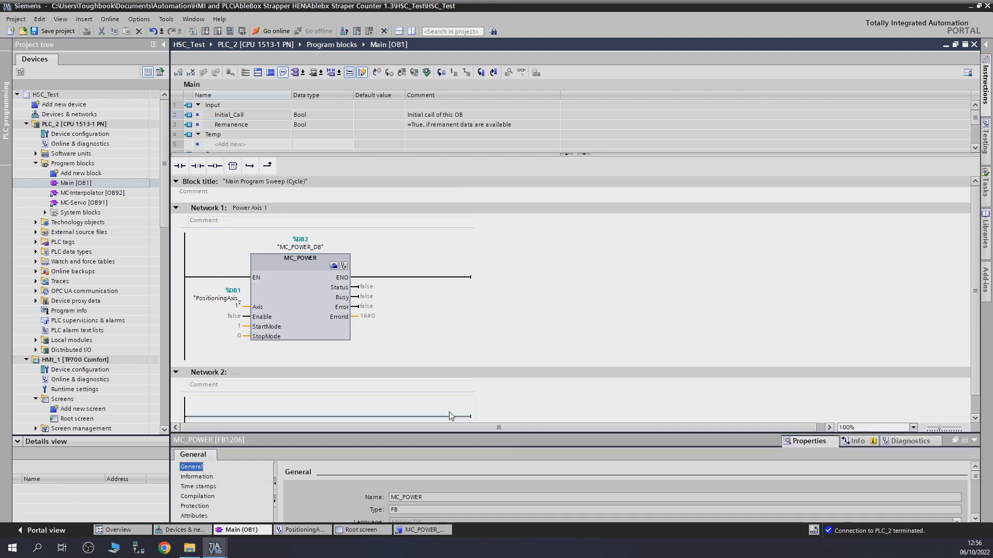
left_click(317, 373)
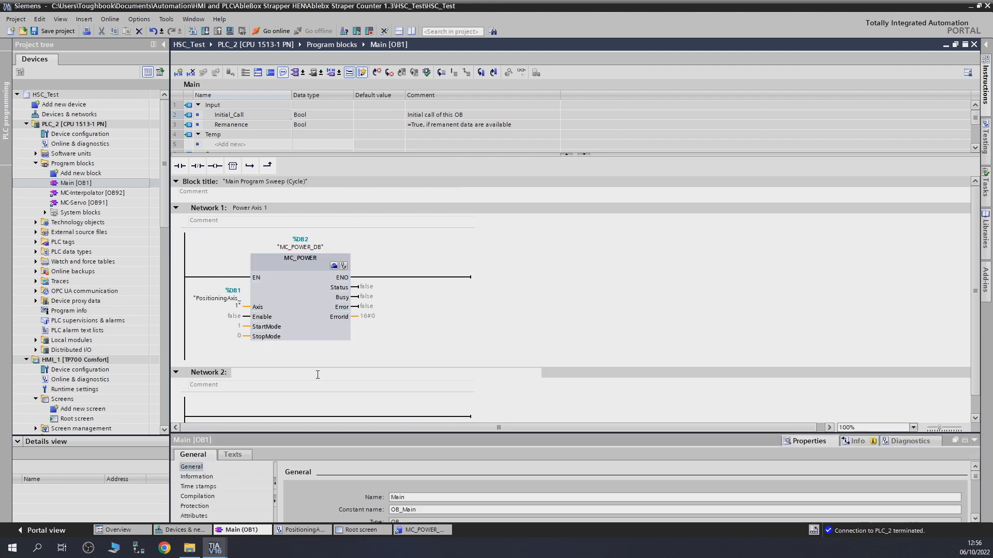
type("Drive Reset Axis 1")
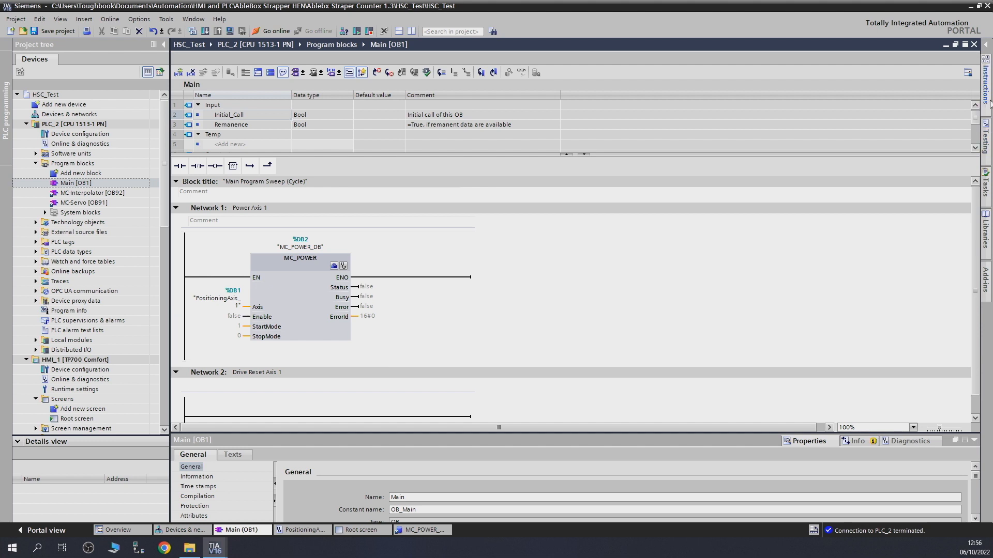
Insert MC_RESET with instance MC_RESET_DB and connect PositioningAxis_1 to its Axis input.
left_click(189, 384)
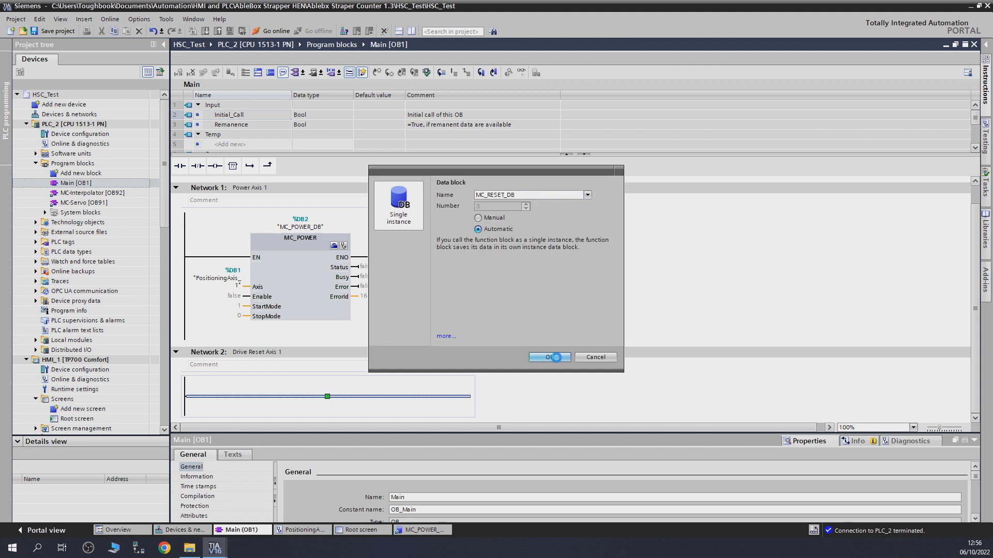
left_click(546, 357)
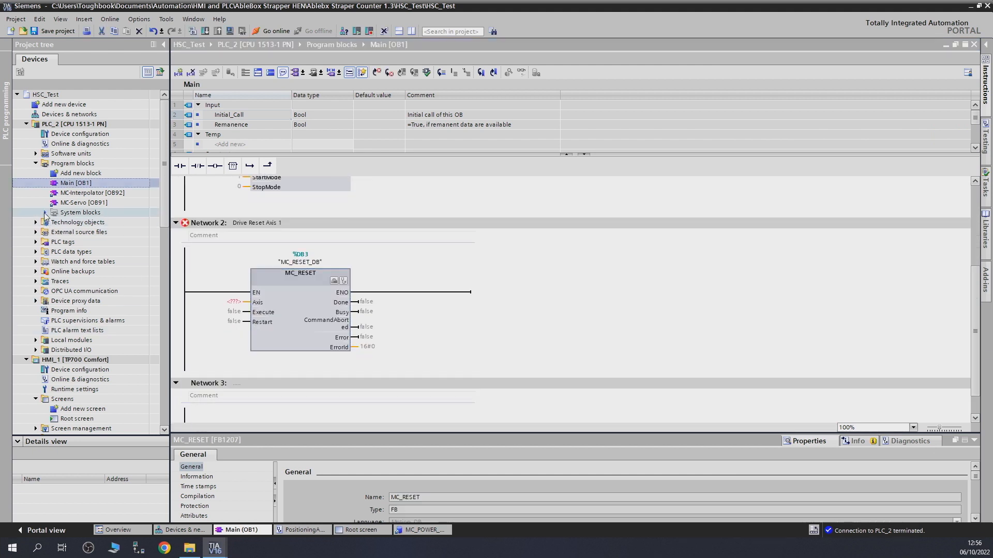
left_click(36, 212)
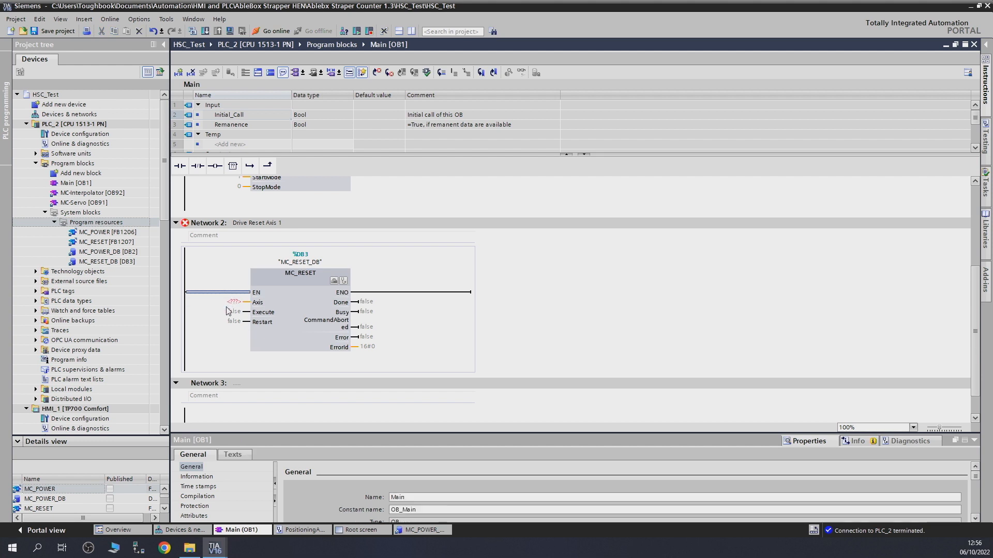
left_click(225, 301)
type("\"PositioningAxis_1\"")
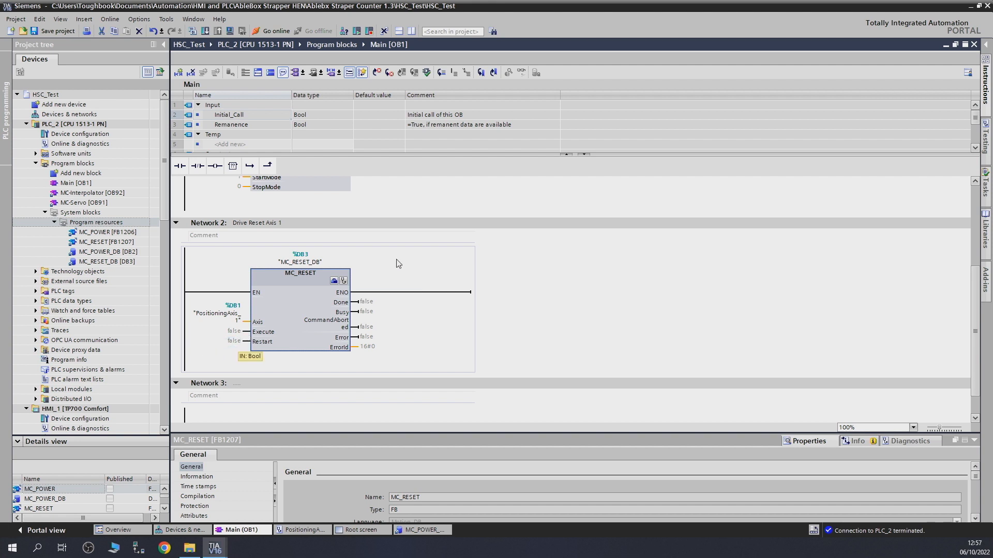
mouse_move(372, 403)
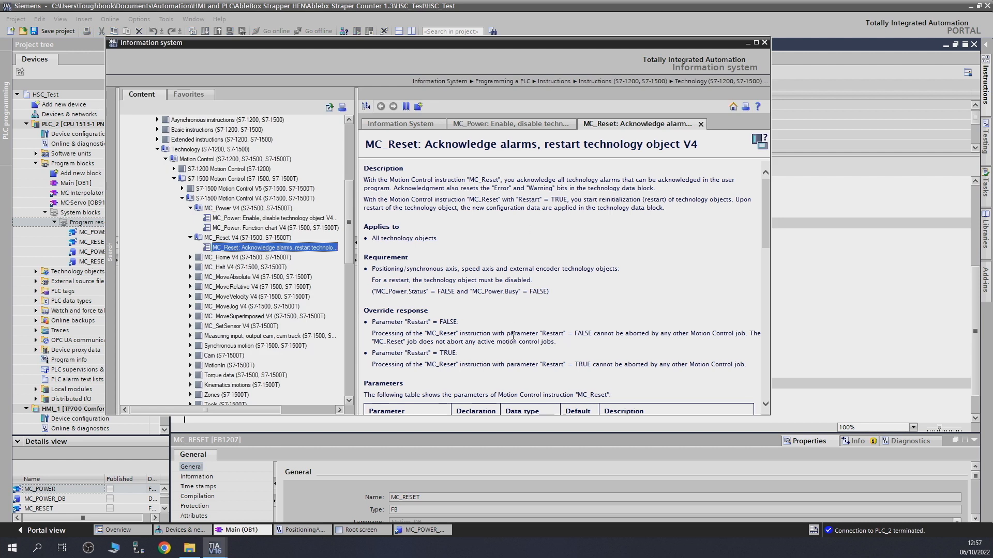
Scroll the MC_Reset help page down to its Parameters table.
scroll("down", 3)
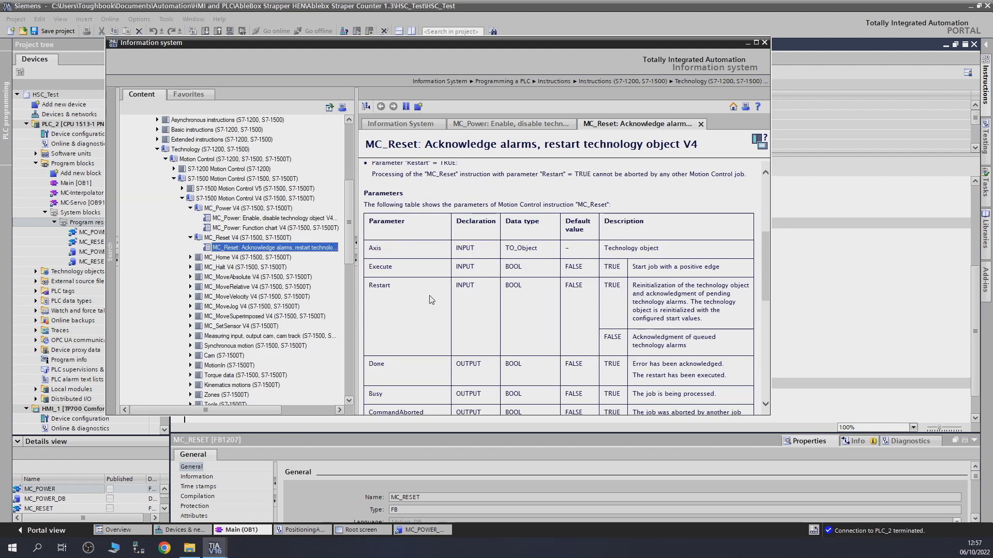
scroll("down", 3)
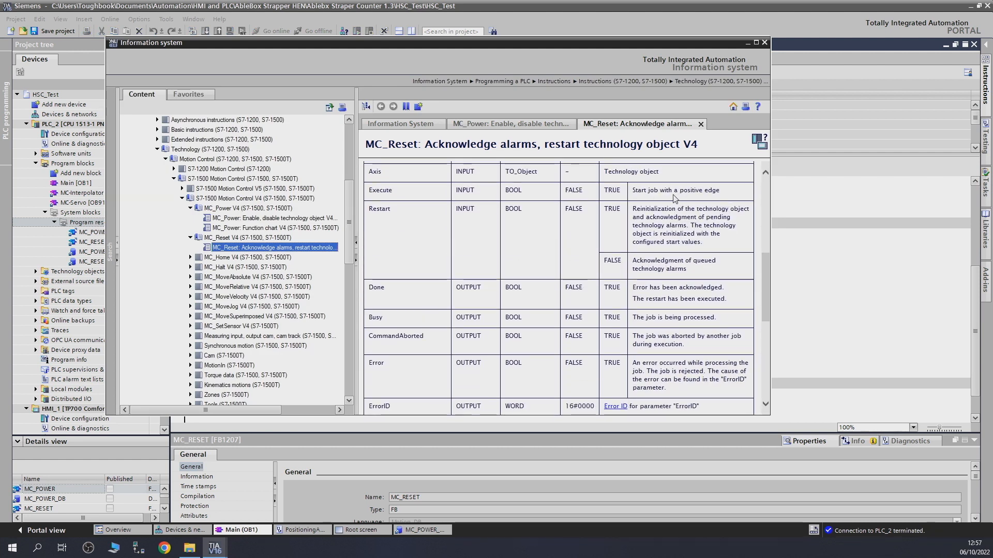
mouse_move(404, 228)
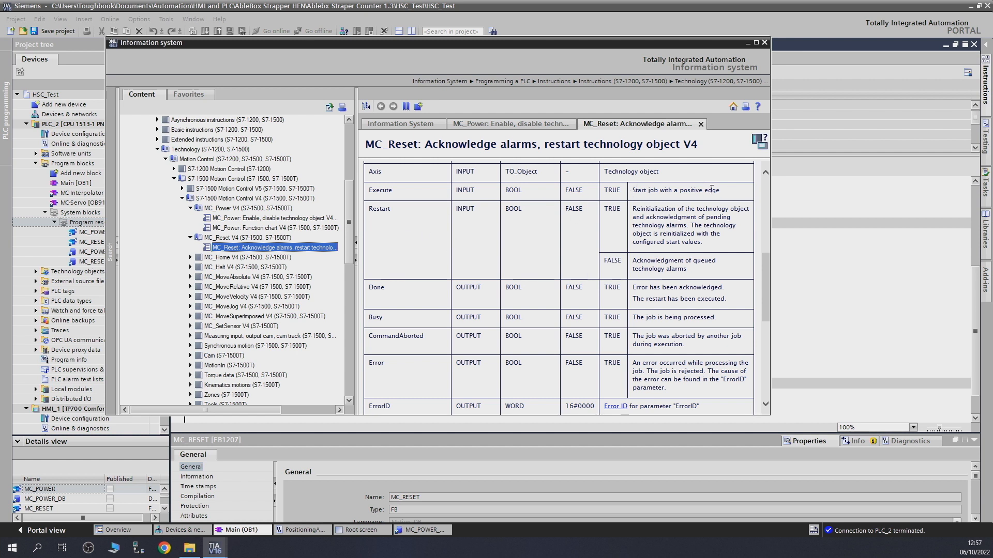
mouse_move(624, 237)
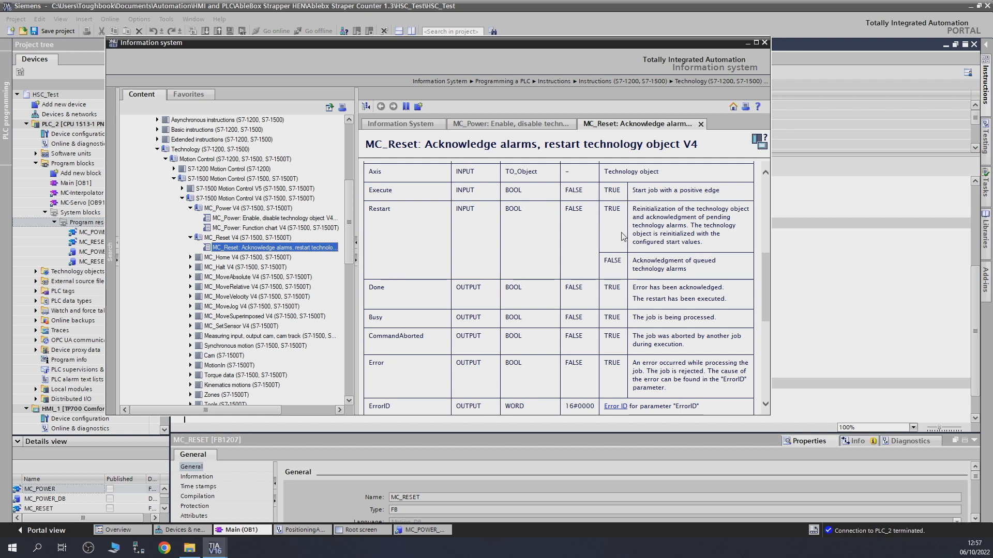
mouse_move(733, 258)
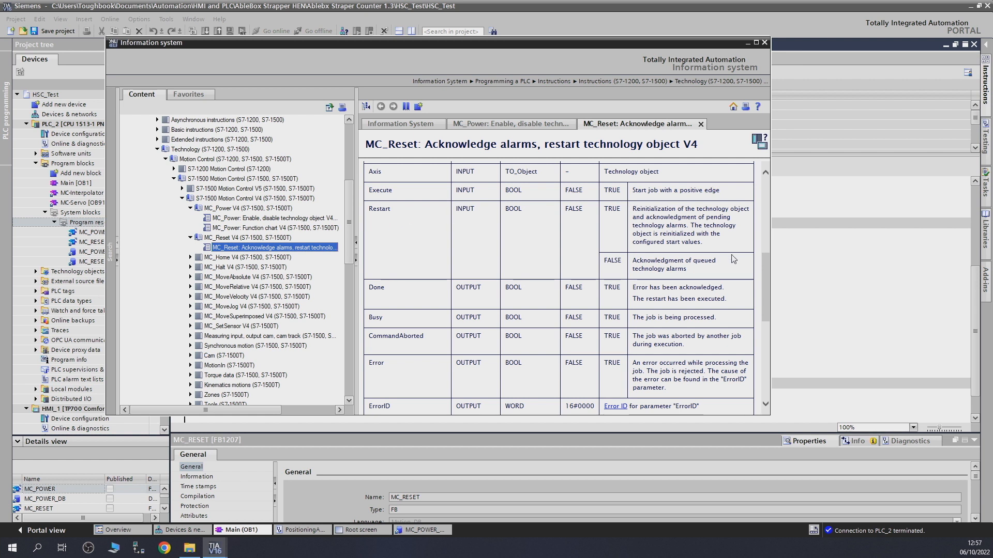
mouse_move(728, 221)
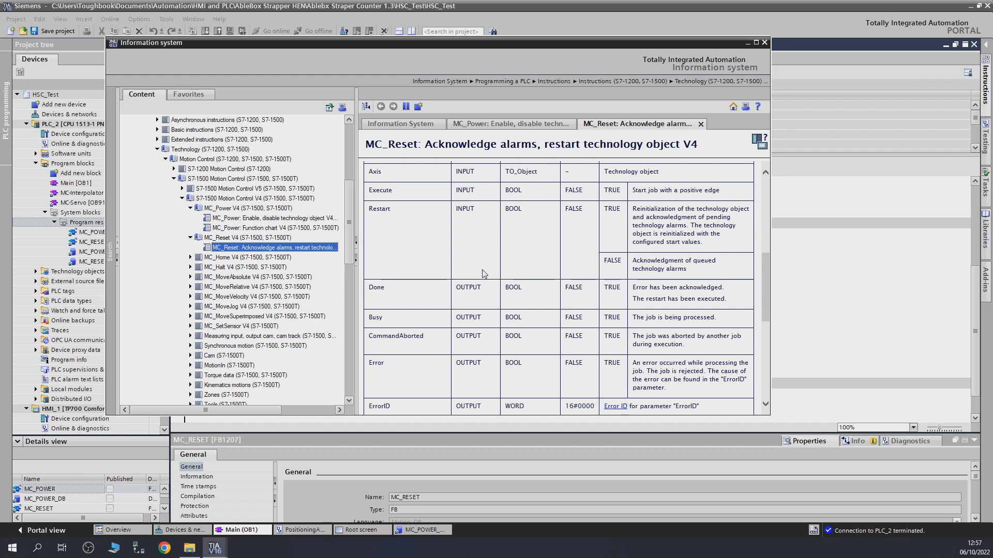
mouse_move(747, 45)
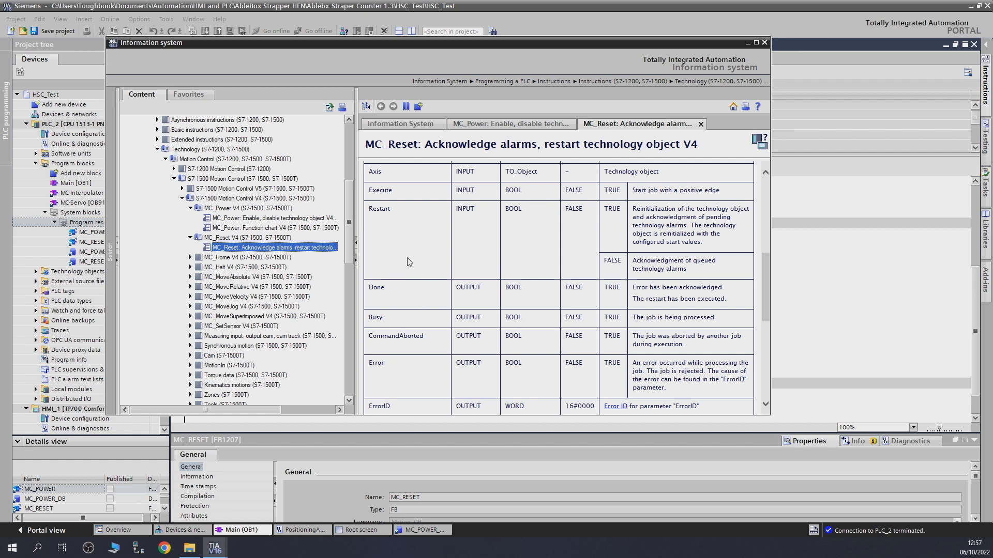
mouse_move(424, 291)
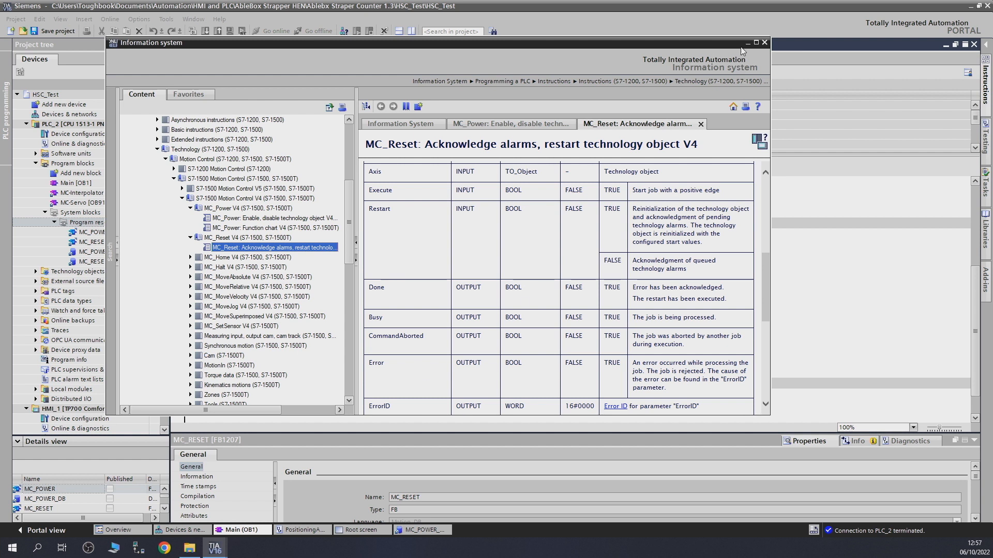
Close the MC_Reset help and return to Network 2's MC_RESET block in Main [OB1].
left_click(765, 43)
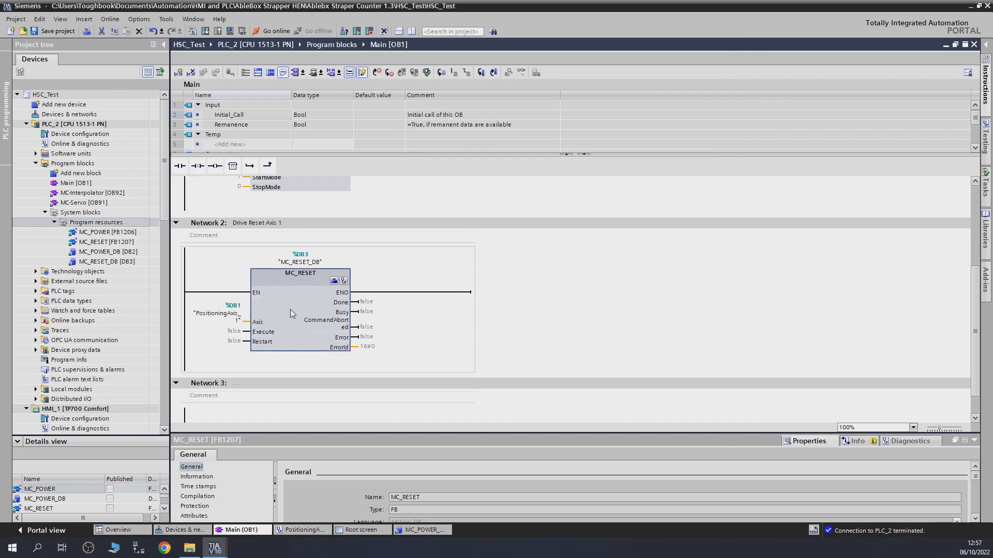
mouse_move(287, 302)
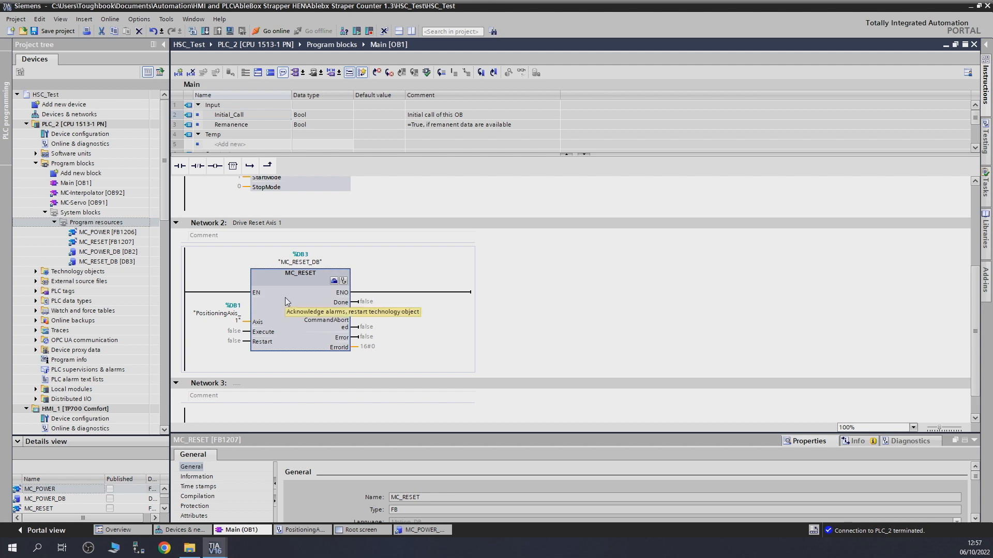
mouse_move(213, 357)
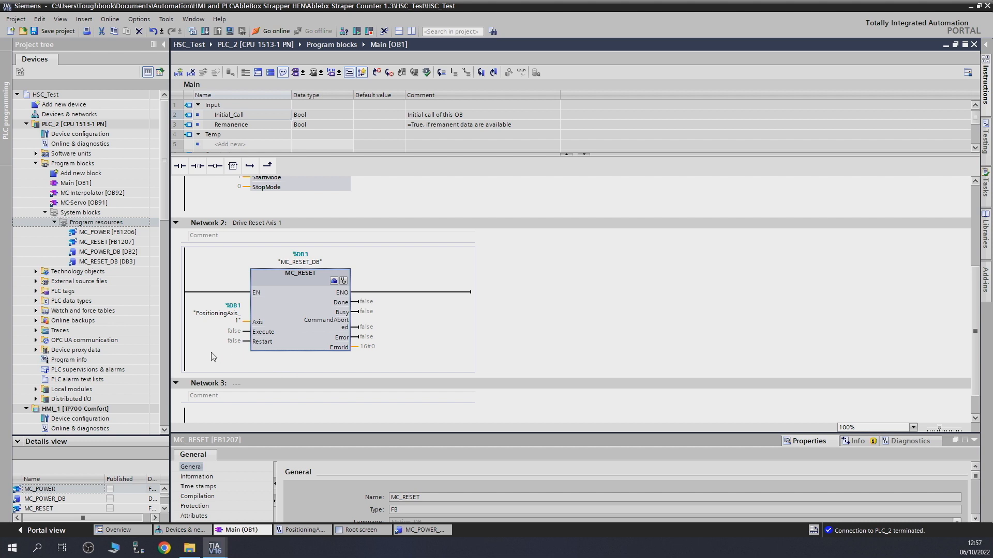
left_click(104, 242)
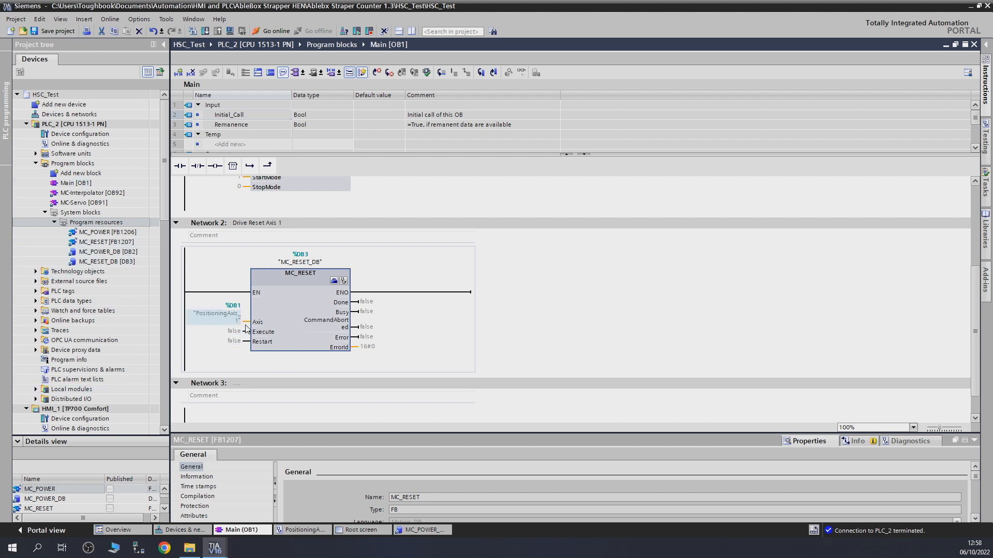
mouse_move(292, 314)
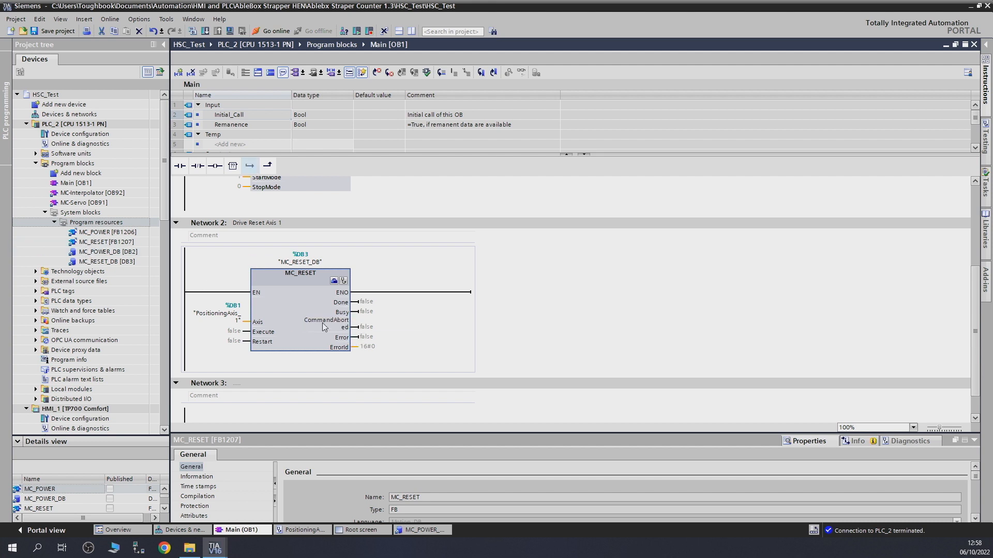
mouse_move(310, 323)
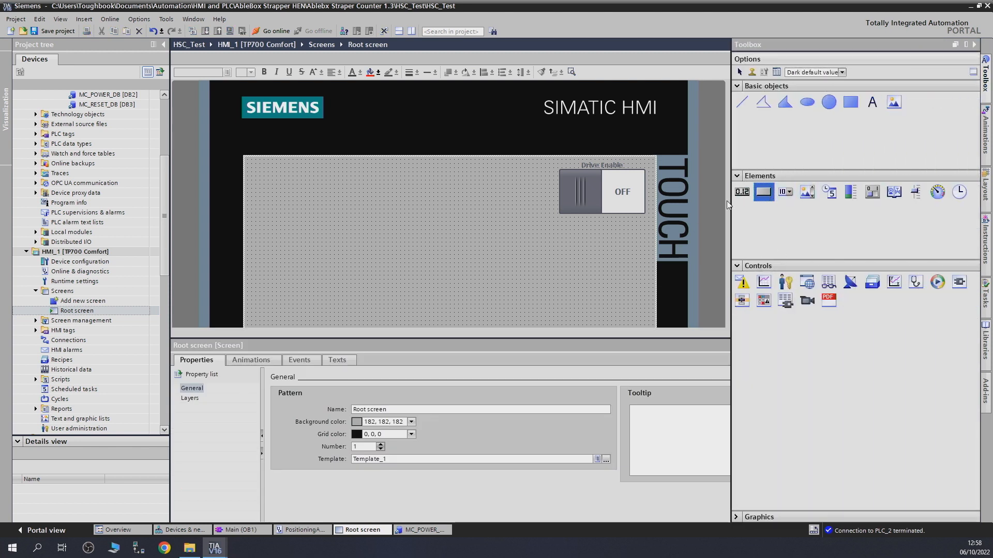
Place a Button on the root screen, enlarge it and position it top-left beside the switch.
left_click(763, 191)
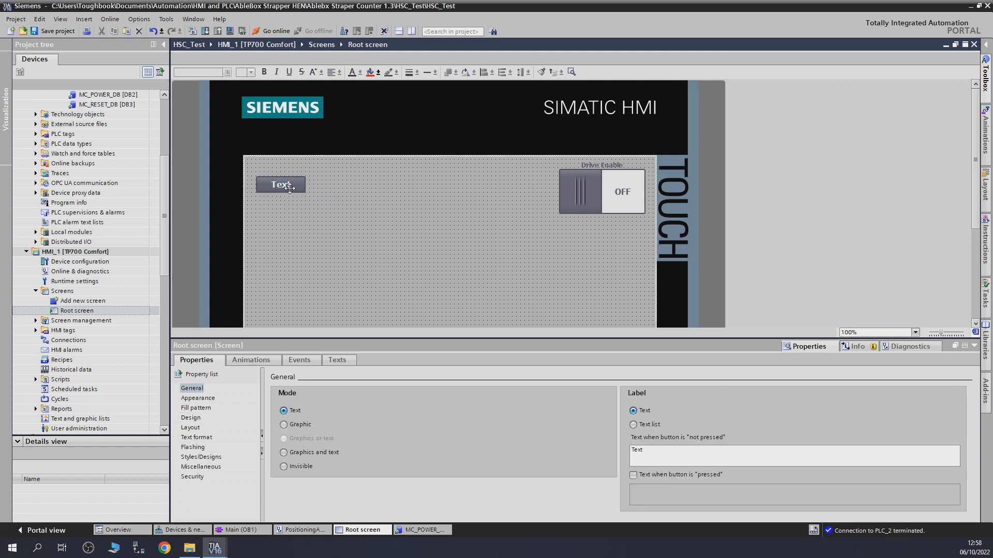
left_click(280, 184)
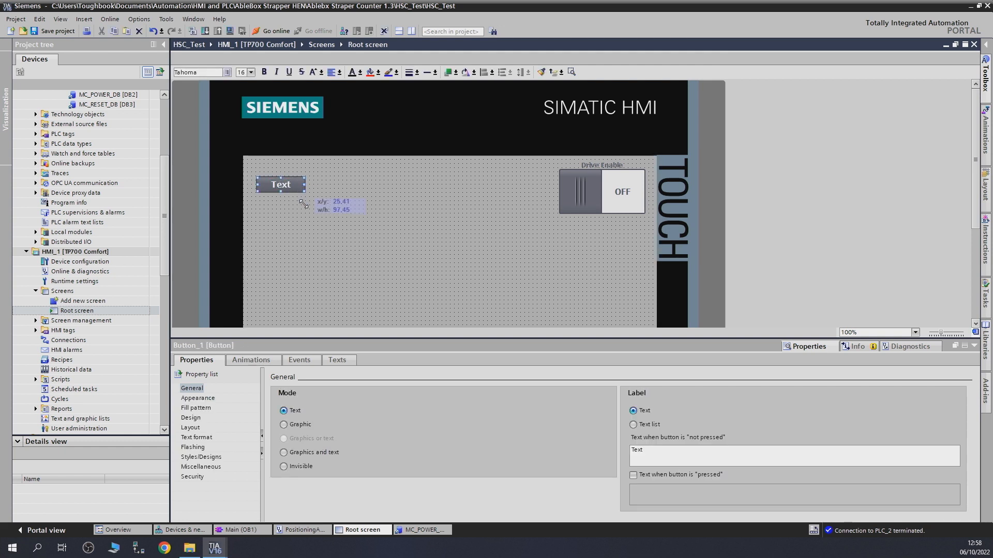
left_click_drag(305, 203, 337, 218)
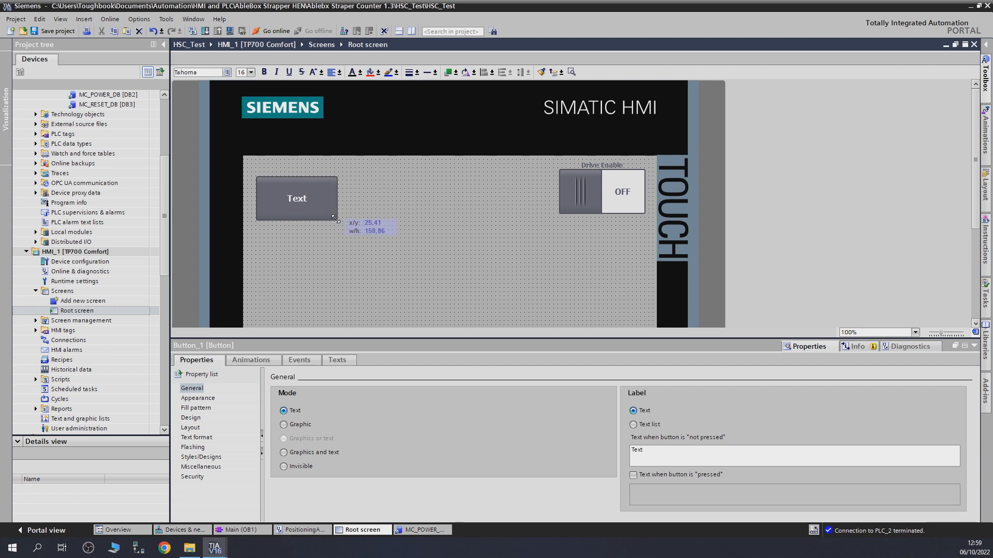
left_click_drag(336, 219, 341, 215)
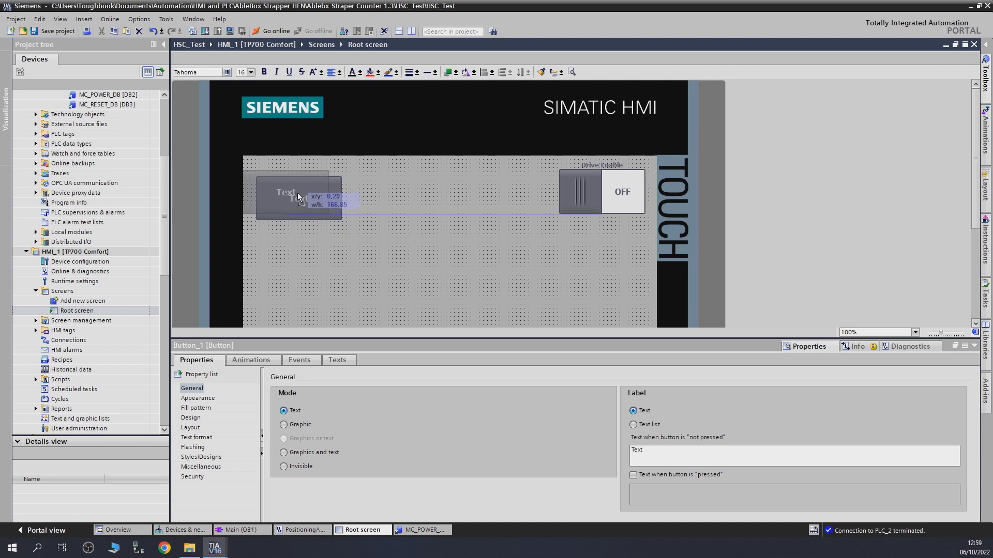
left_click_drag(298, 196, 304, 185)
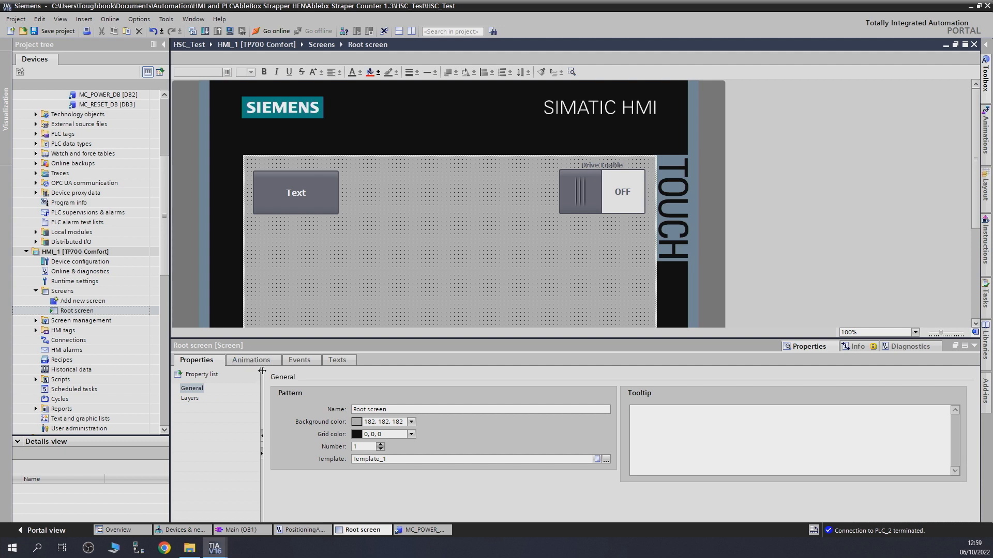
Add a SetBitWhileKeyPressed function to the new button's Press event.
left_click(299, 360)
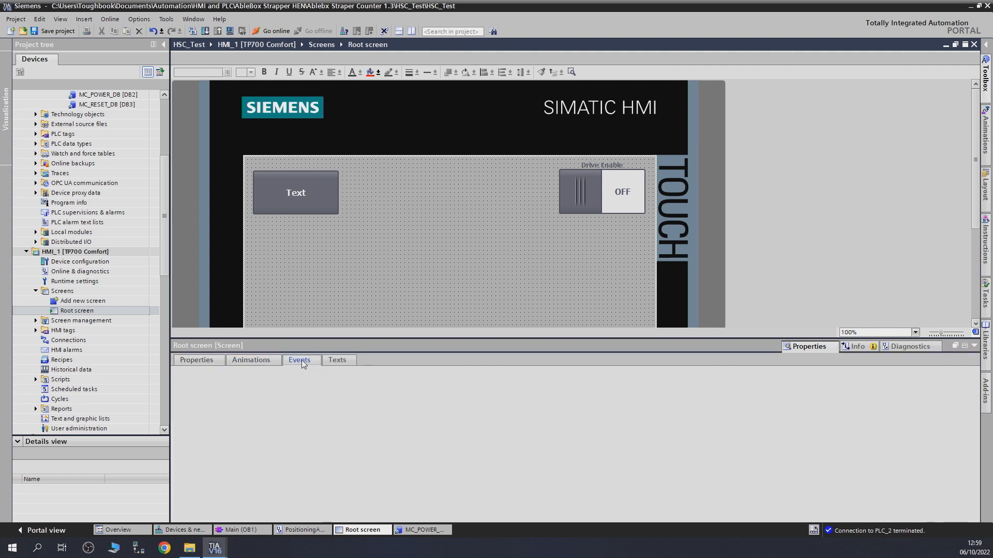
left_click(299, 359)
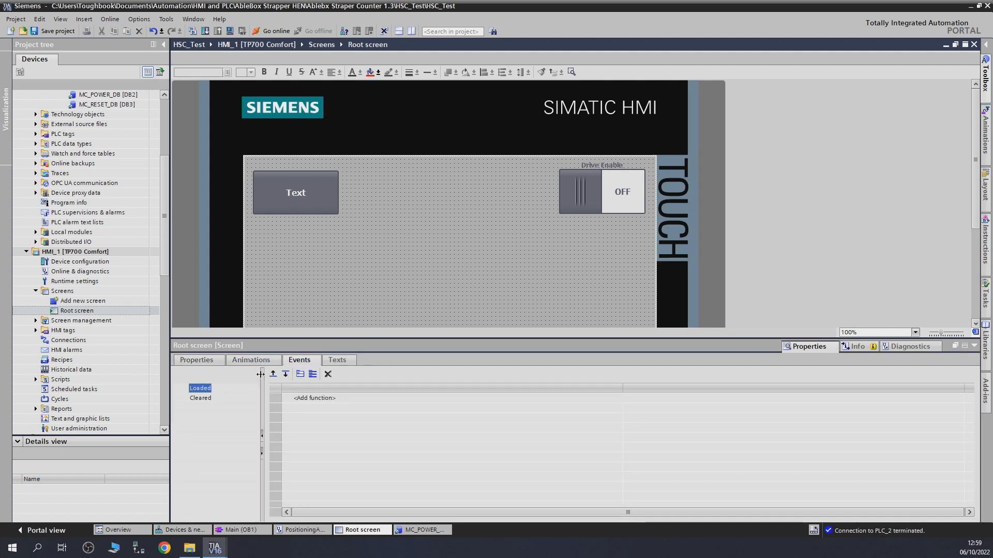
left_click(295, 193)
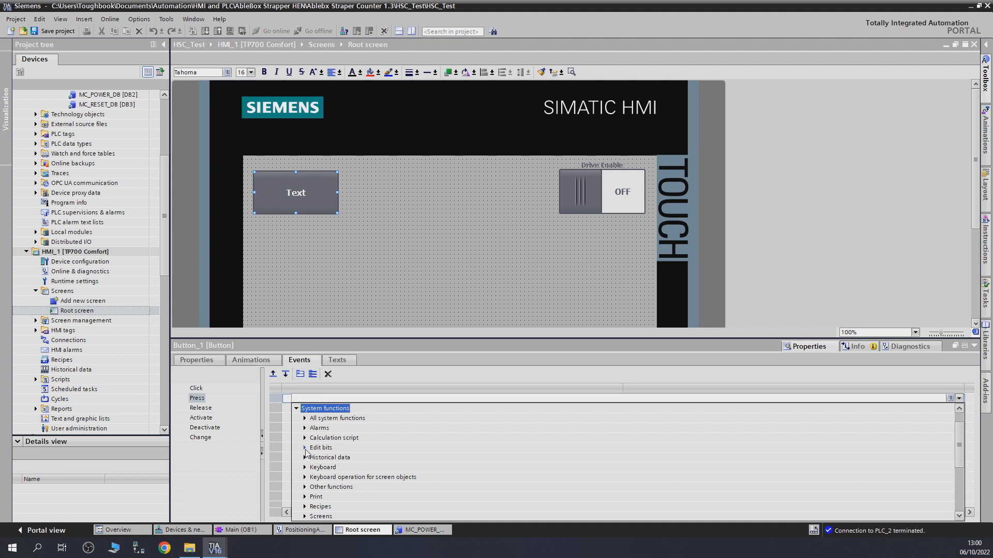
left_click(304, 447)
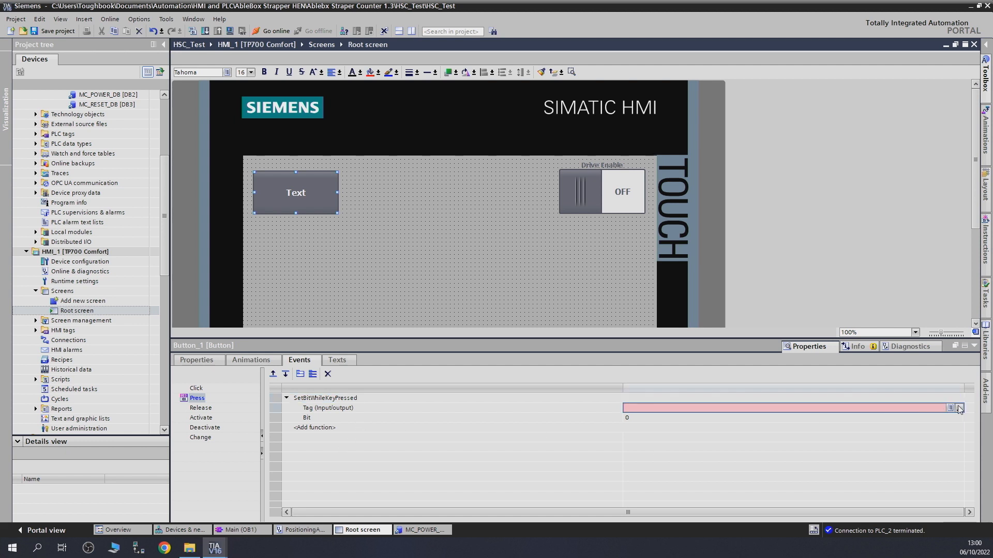
Bind the function to the MC_RESET_DB Execute tag and confirm it.
left_click(958, 407)
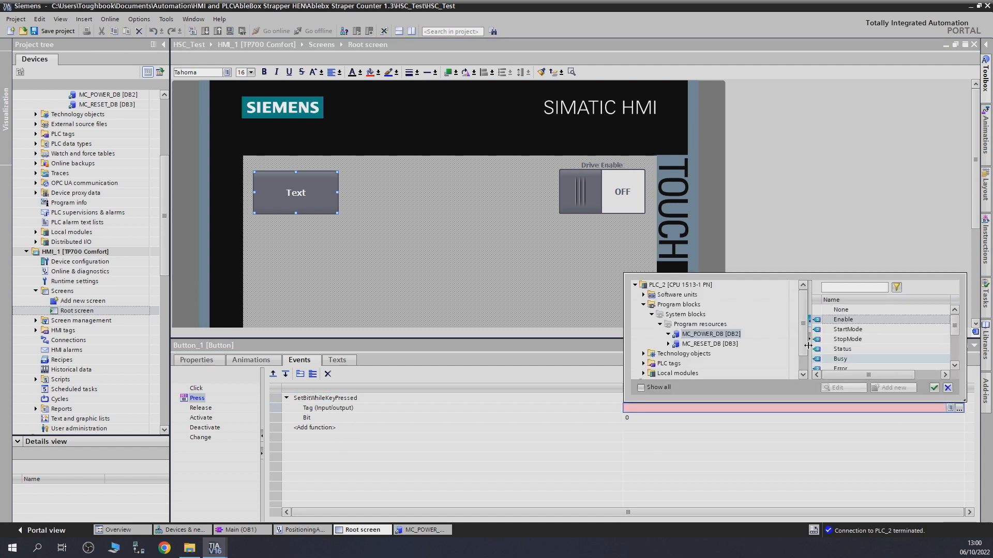
left_click(708, 343)
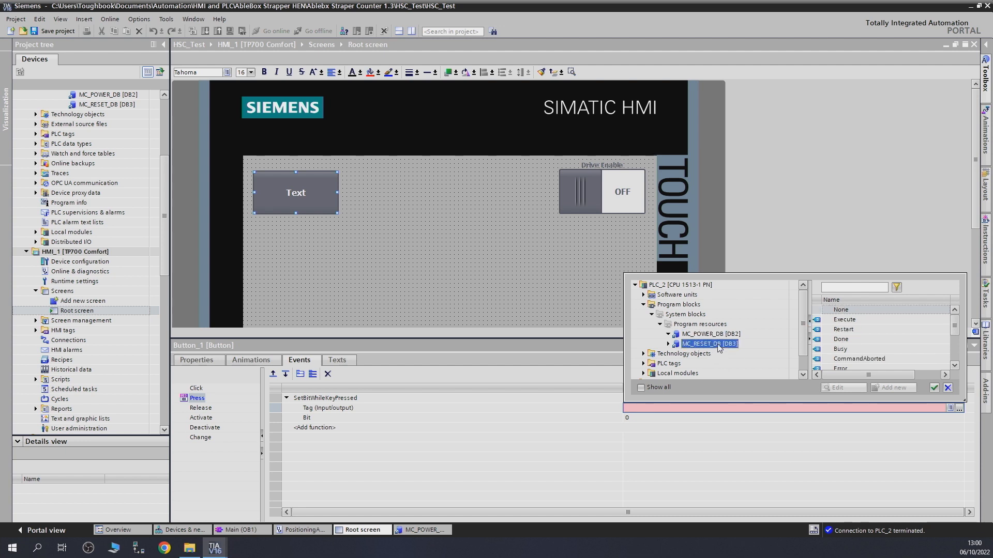
mouse_move(711, 354)
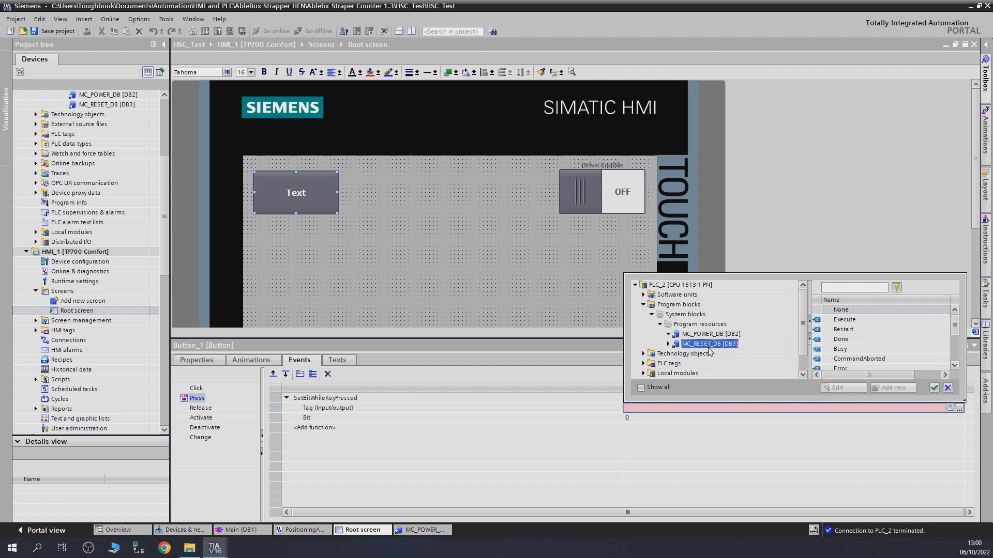
left_click(844, 319)
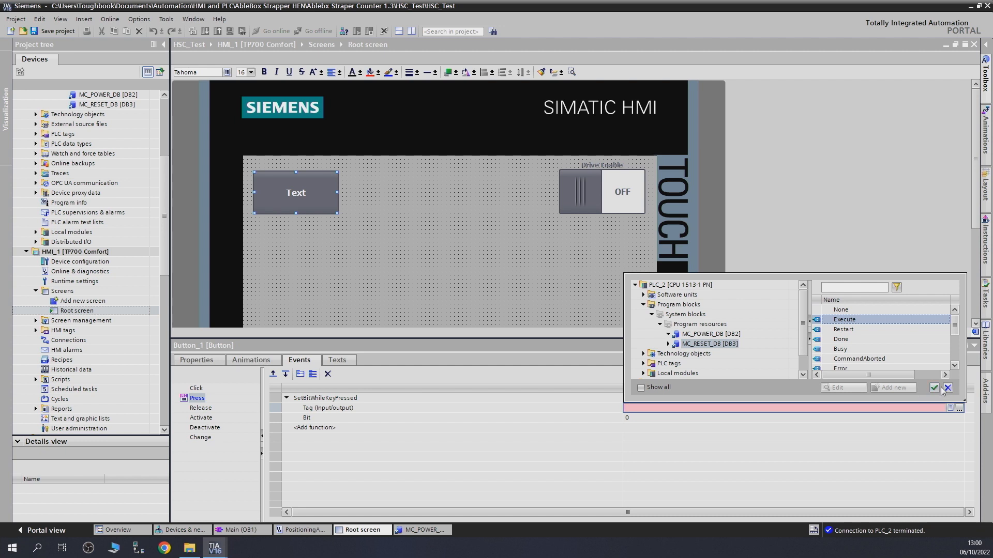
left_click(938, 388)
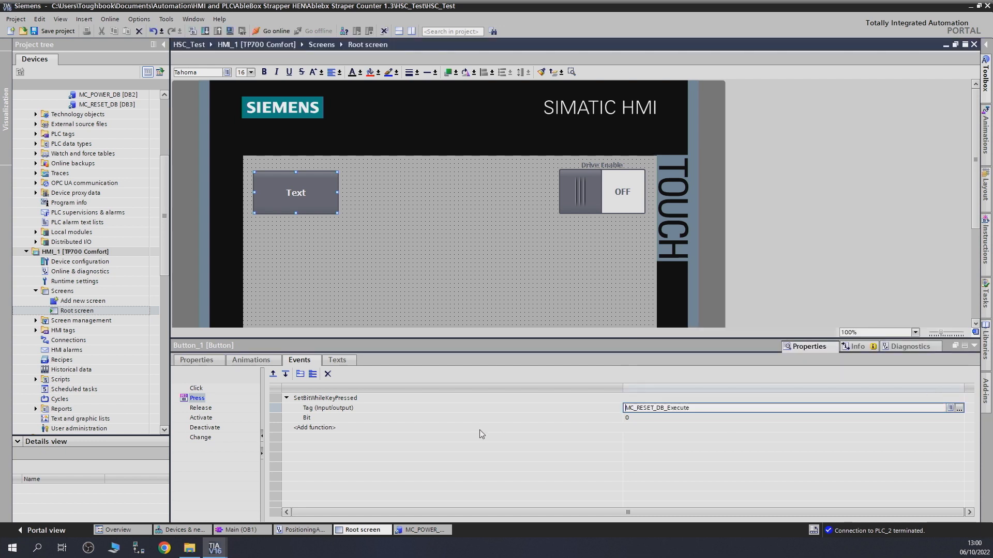
mouse_move(229, 391)
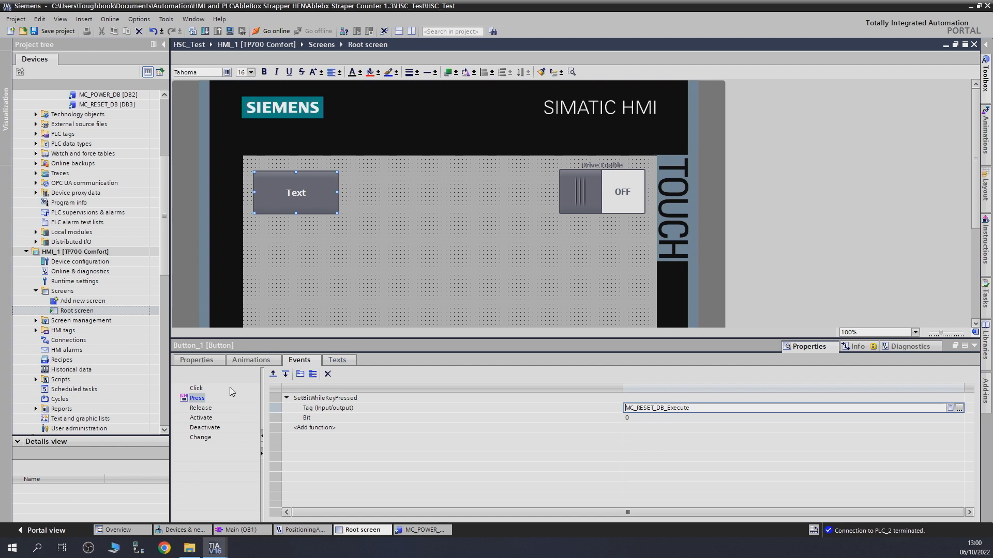
left_click(196, 359)
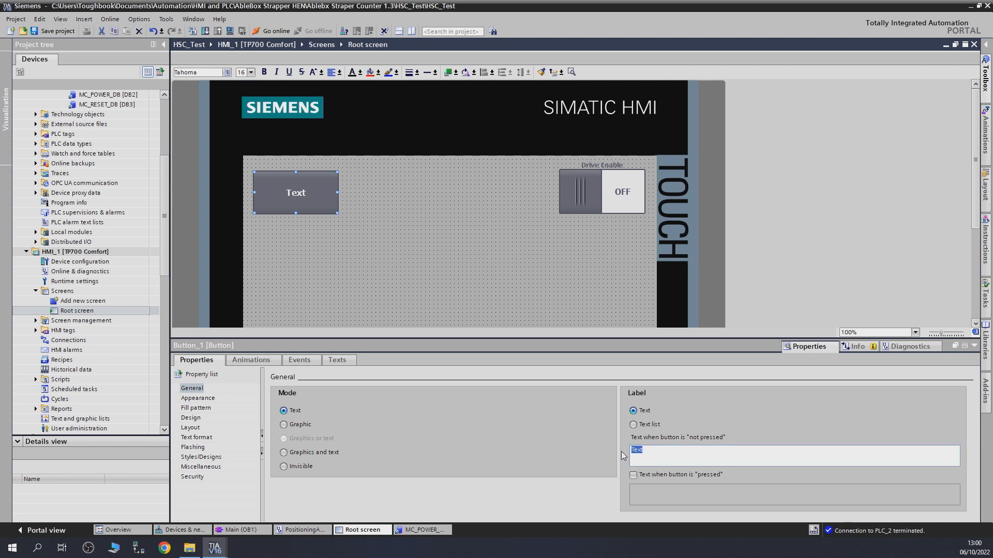
Set the button's not-pressed label text to Drive Reset.
type("Drive Rese")
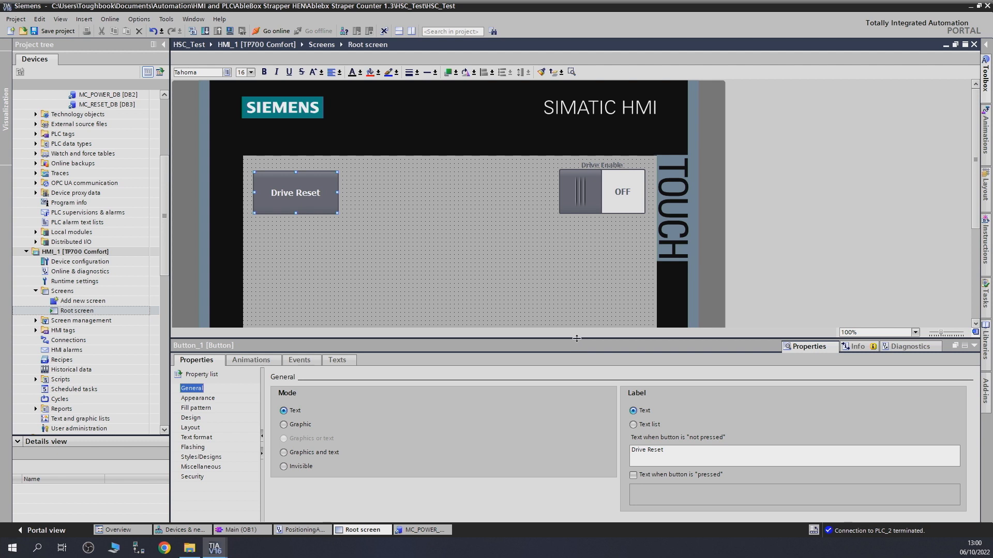
left_click_drag(576, 339, 576, 444)
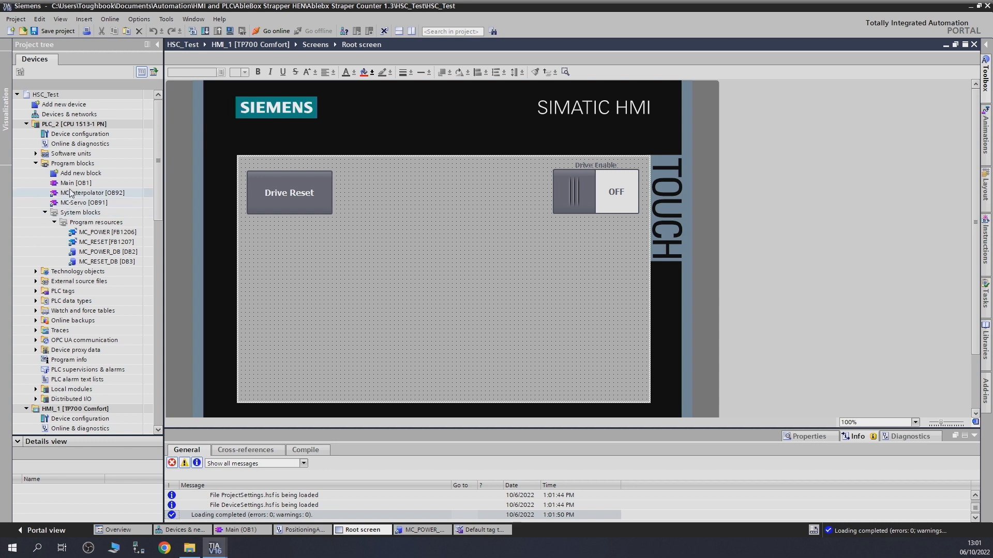
Download the PLC_2 program so Main and the default tag table load with zero errors.
left_click(74, 183)
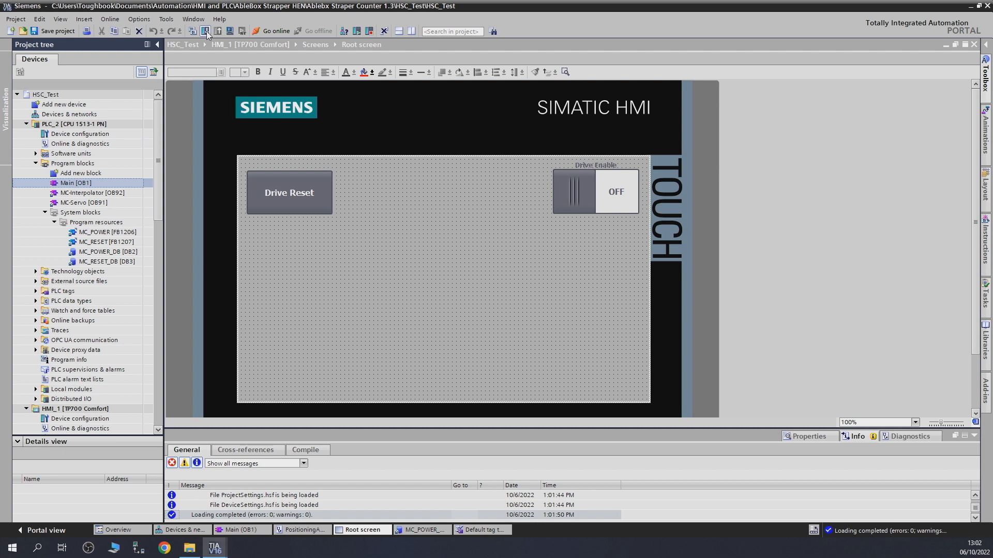
left_click(207, 30)
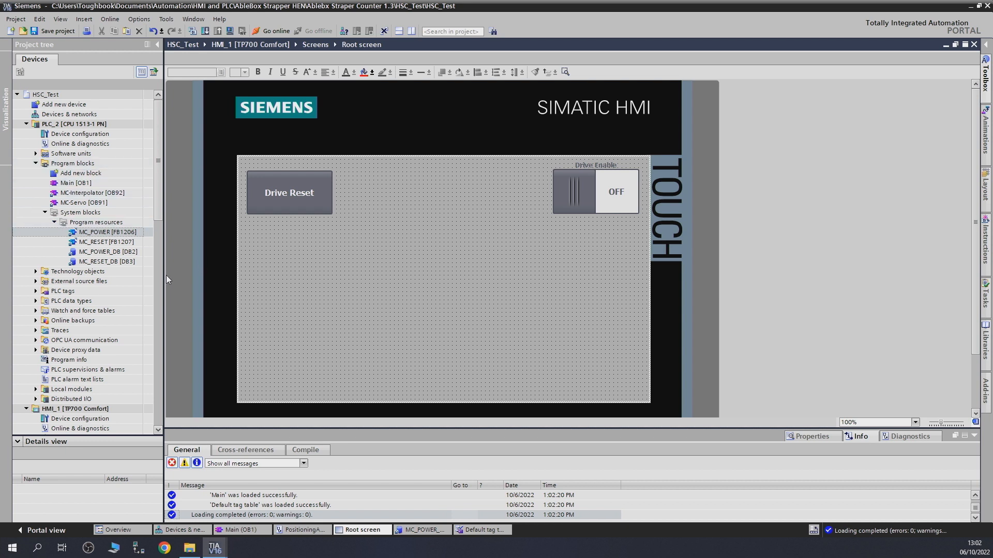
mouse_move(169, 278)
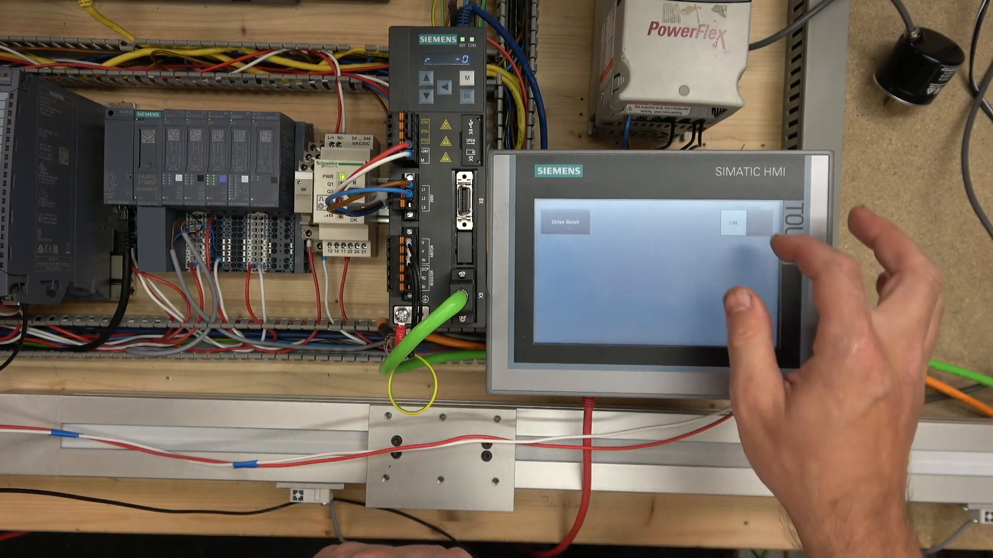
Toggle the panel's Drive Enable switch OFF and back ON to test the drive.
left_click(733, 223)
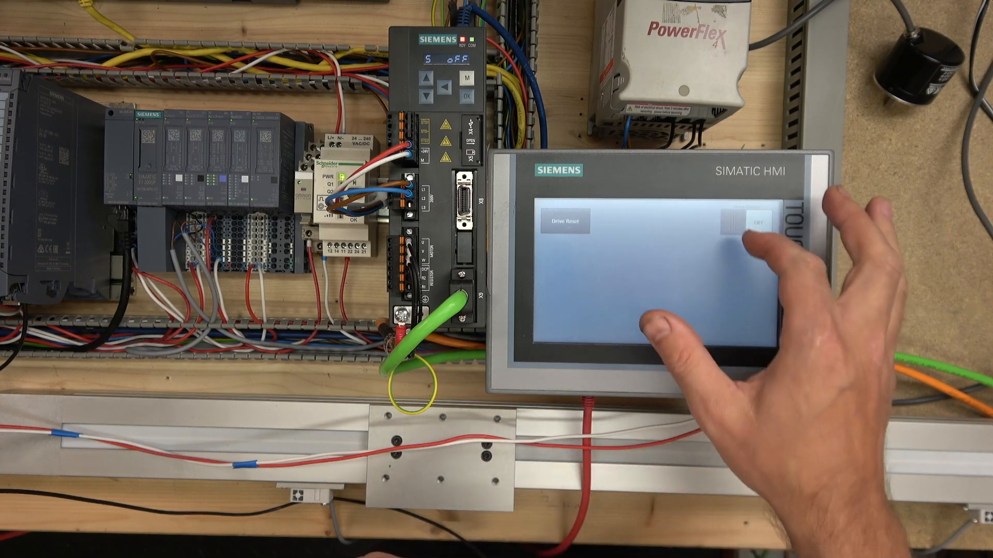
left_click(732, 223)
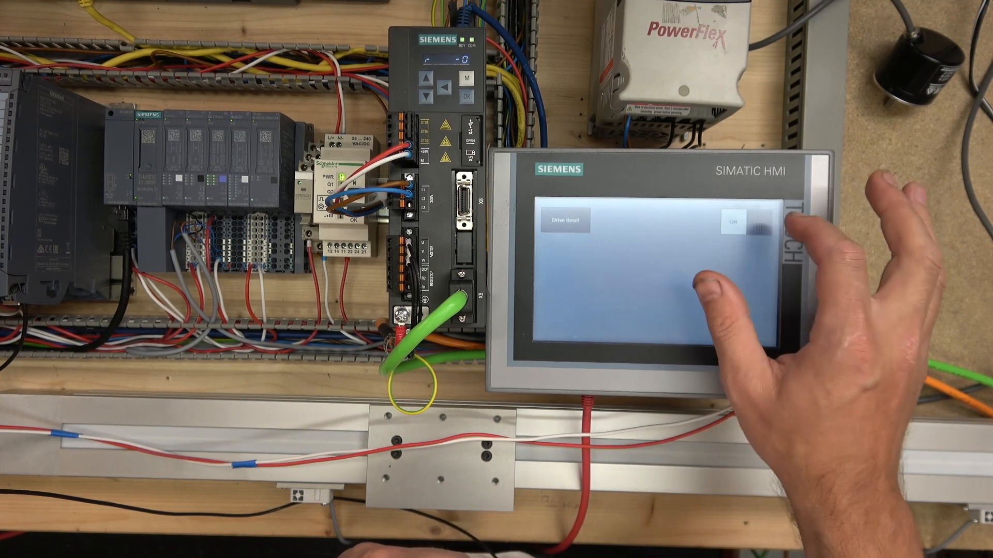